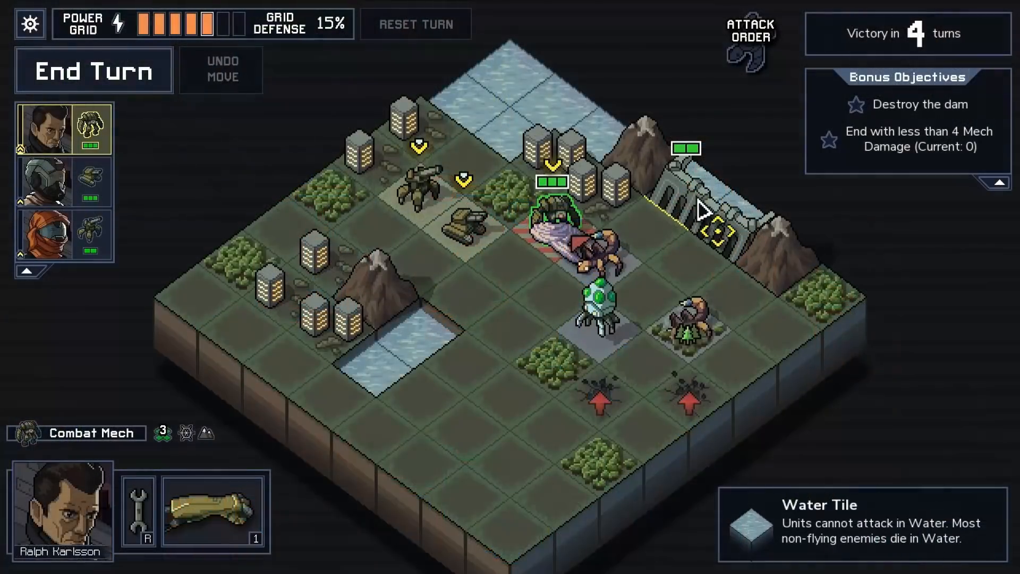
{"action": "mouse_move", "coordinate": [661, 240]}
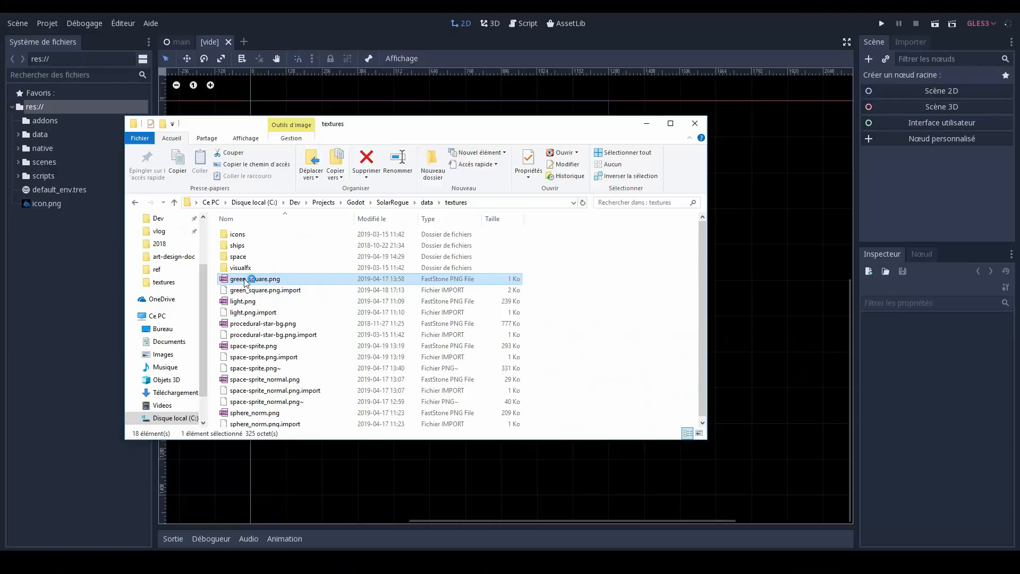
Select green_square.png in the project's data/textures folder.
{"action": "left_click", "coordinate": [693, 122]}
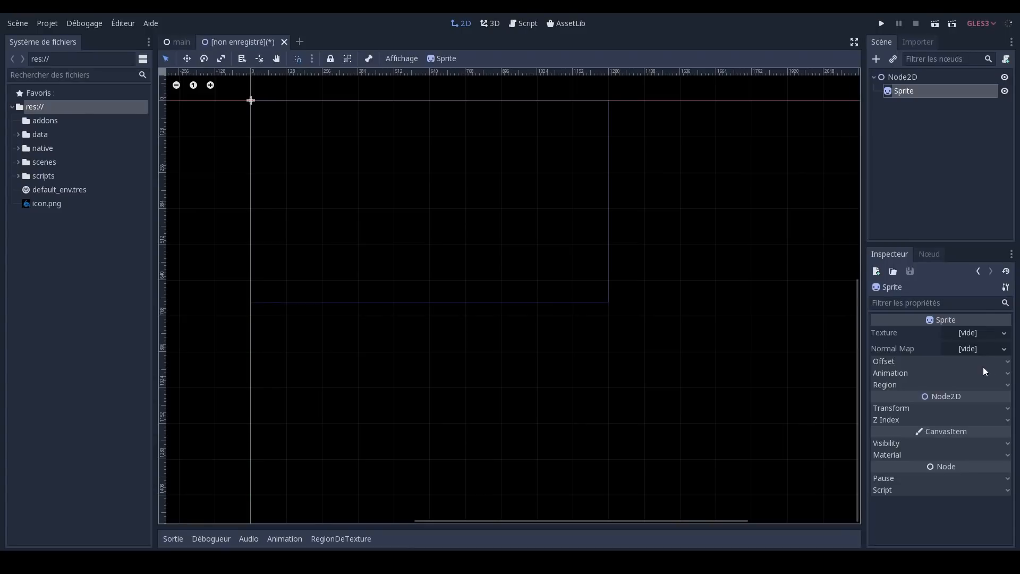
{"action": "mouse_move", "coordinate": [988, 370]}
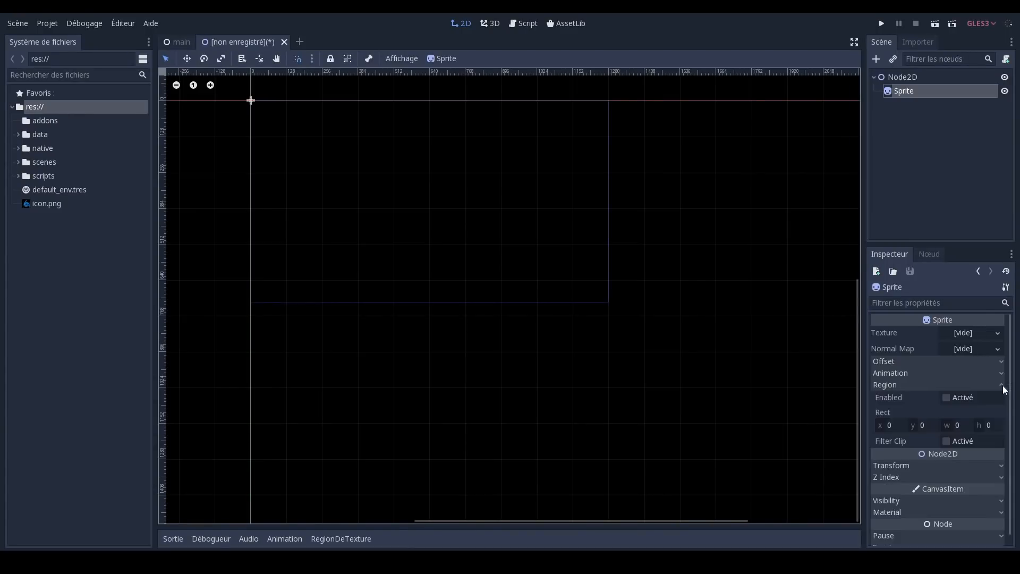
Enable the Sprite's region, load green_square.png as its texture, and set region size 20.
{"action": "left_click", "coordinate": [945, 397]}
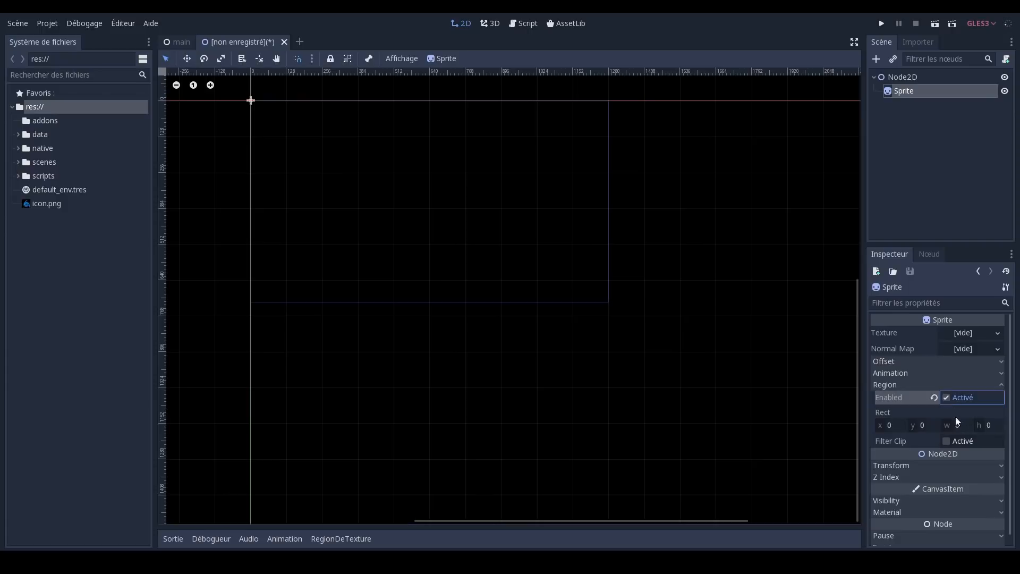
{"action": "left_click", "coordinate": [957, 425]}
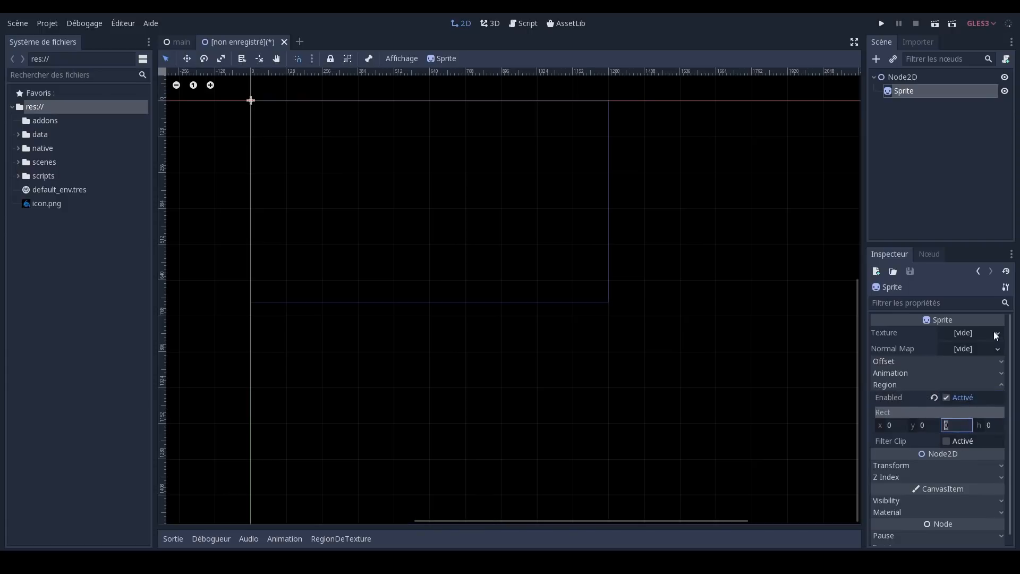
{"action": "left_click", "coordinate": [994, 335]}
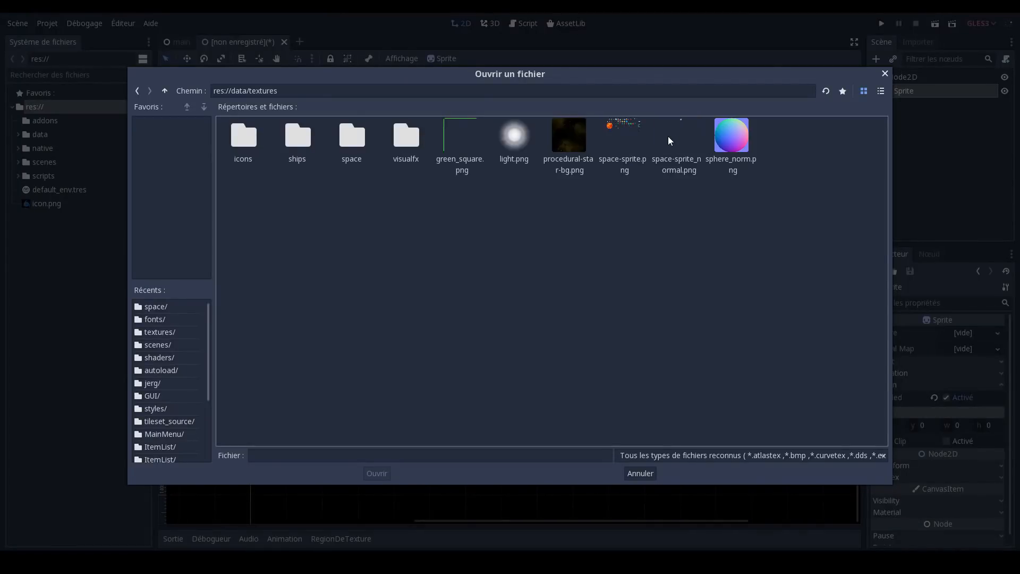
{"action": "left_click", "coordinate": [639, 473]}
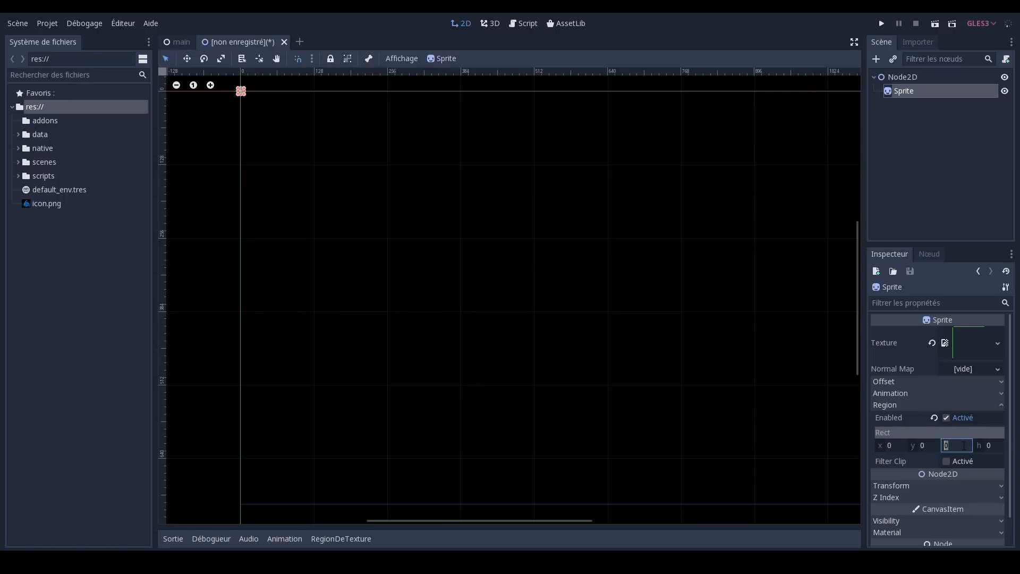
{"action": "type", "text": "20"}
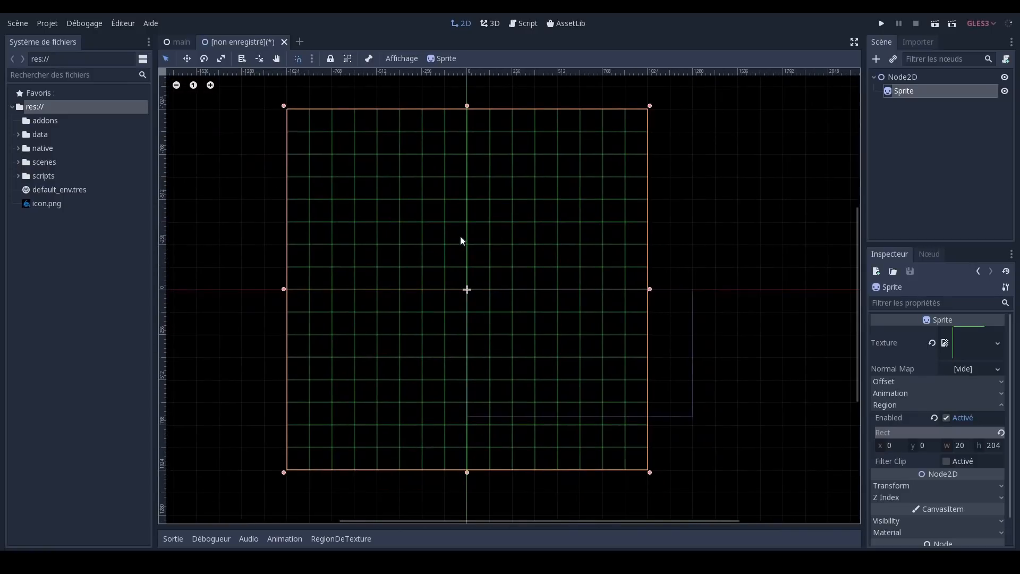
Give the Sprite a new ShaderMaterial.
{"action": "scroll", "scroll_direction": "down", "scroll_amount": 3}
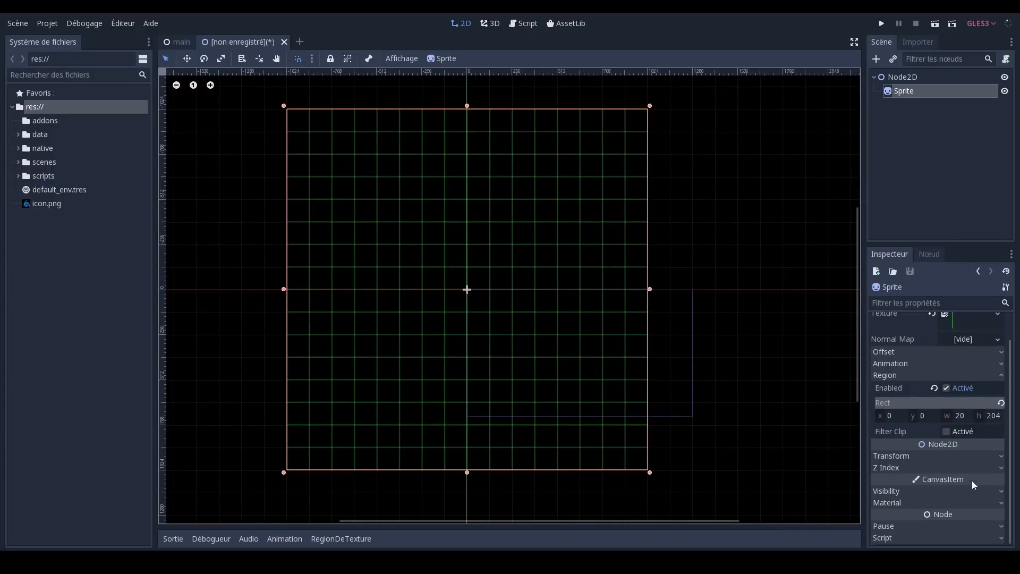
{"action": "left_click", "coordinate": [999, 502]}
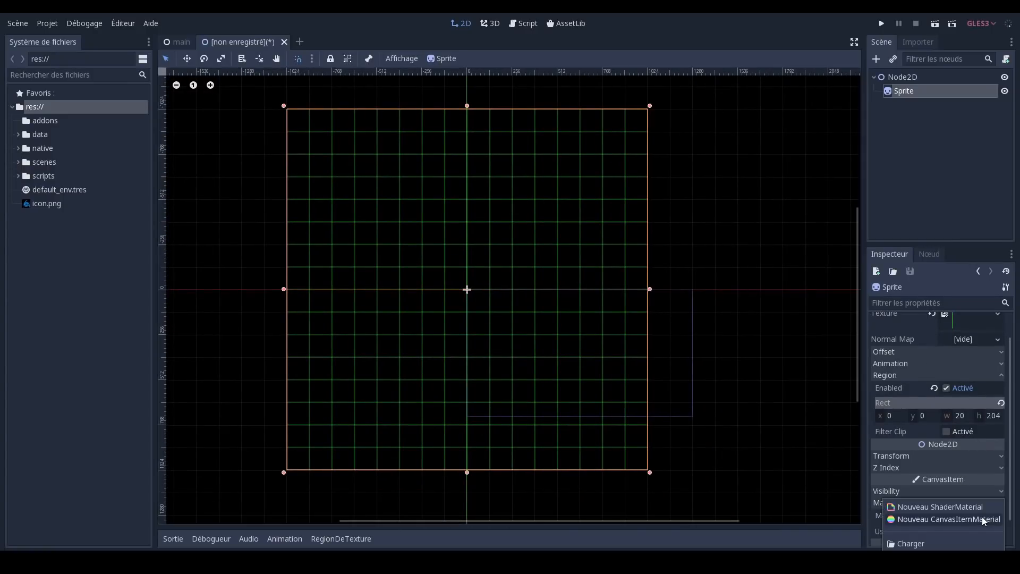
{"action": "left_click", "coordinate": [949, 518]}
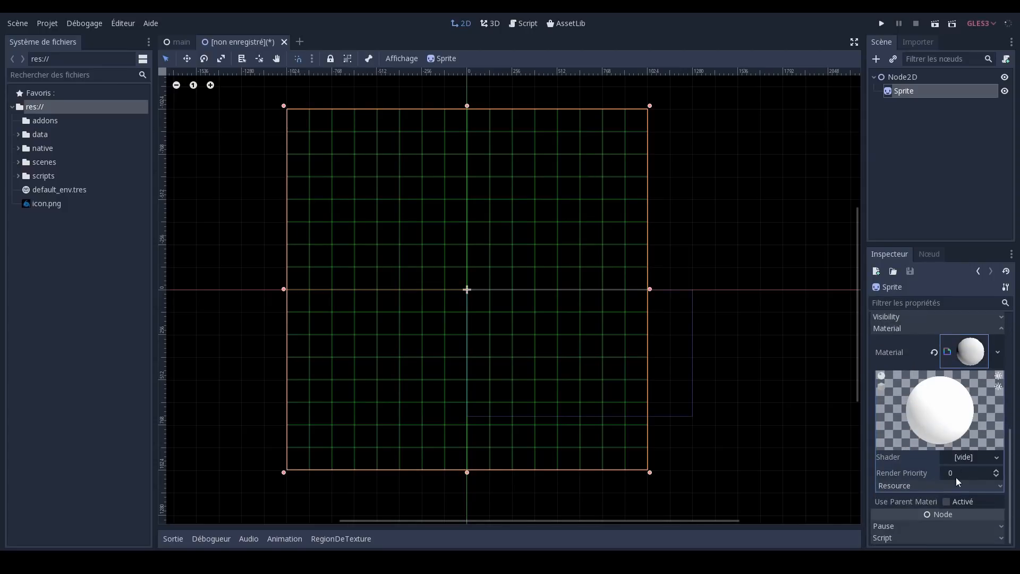
Create a new VisualShader for the material and open it for editing.
{"action": "left_click", "coordinate": [974, 457]}
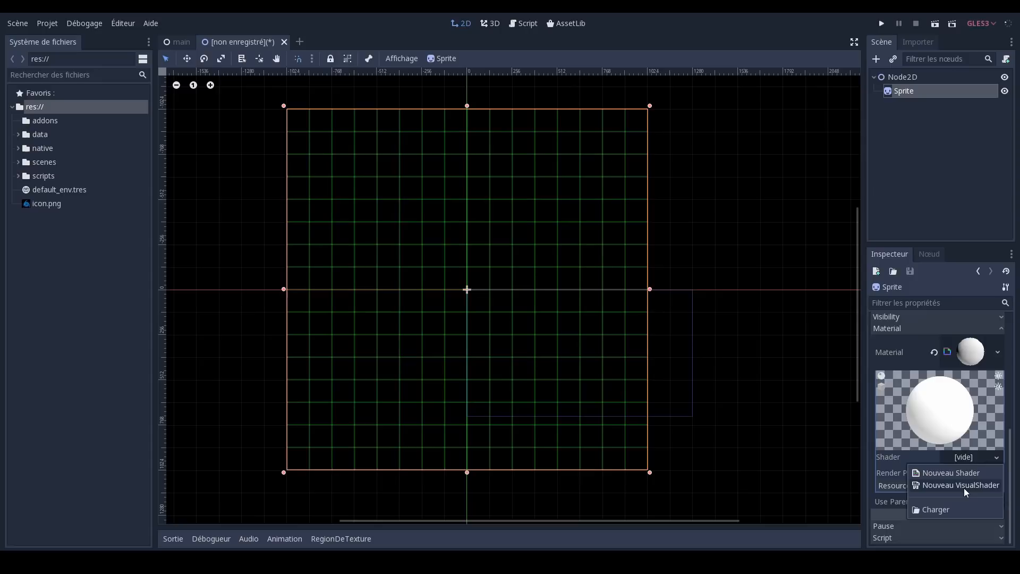
{"action": "mouse_move", "coordinate": [955, 489]}
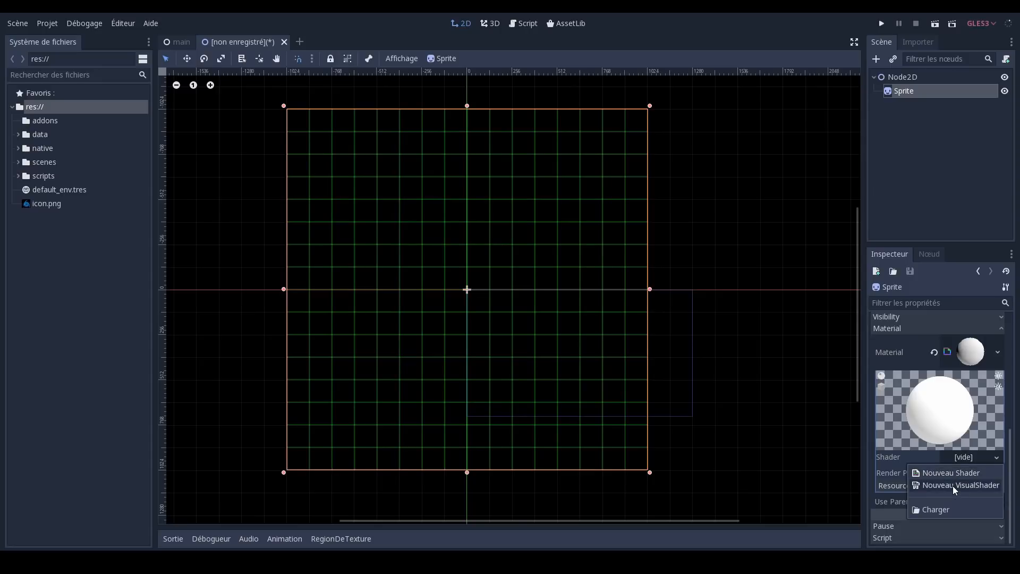
{"action": "left_click", "coordinate": [963, 485]}
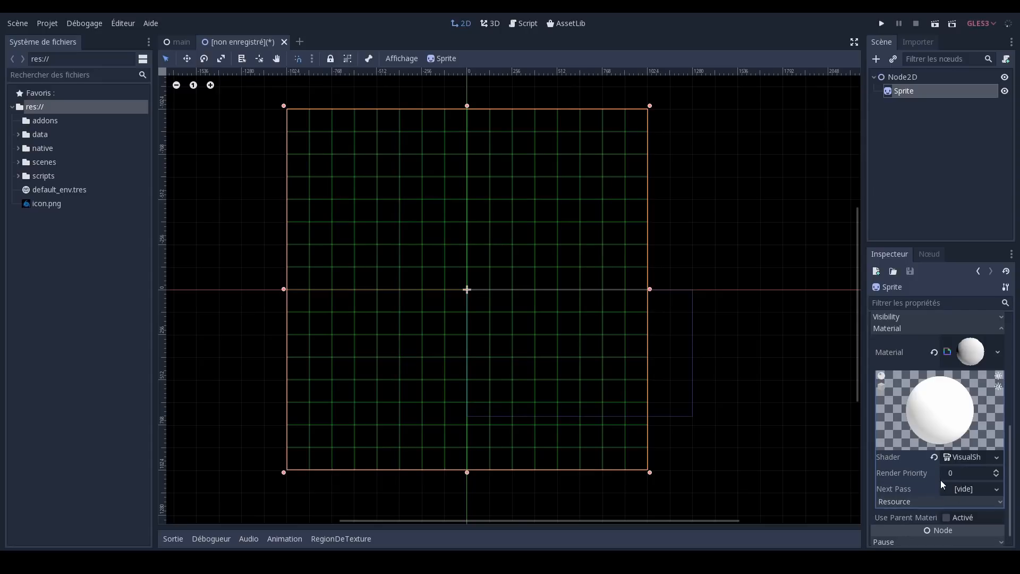
{"action": "mouse_move", "coordinate": [962, 493]}
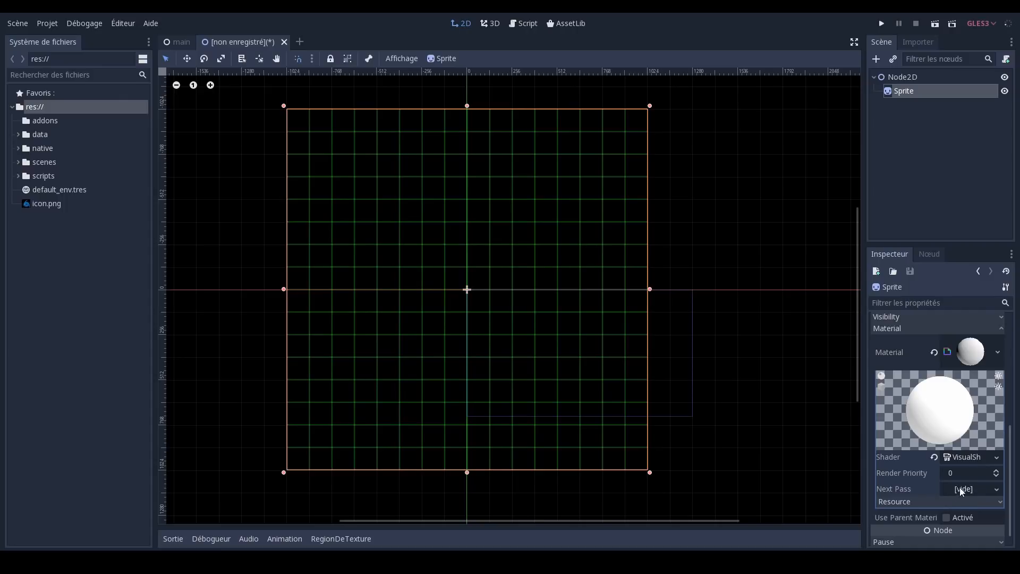
{"action": "scroll", "scroll_direction": "down", "scroll_amount": 3}
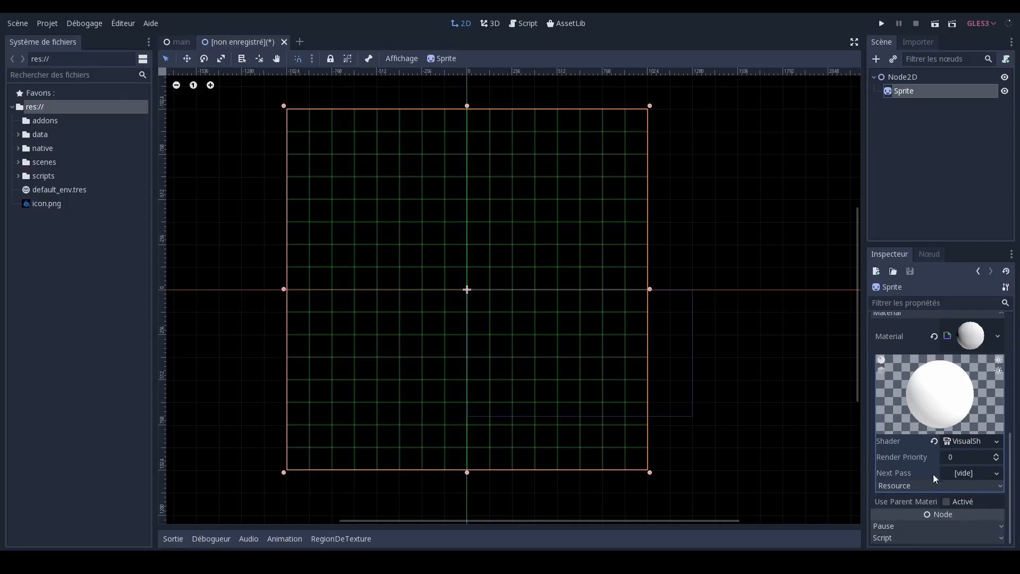
{"action": "left_click", "coordinate": [969, 456]}
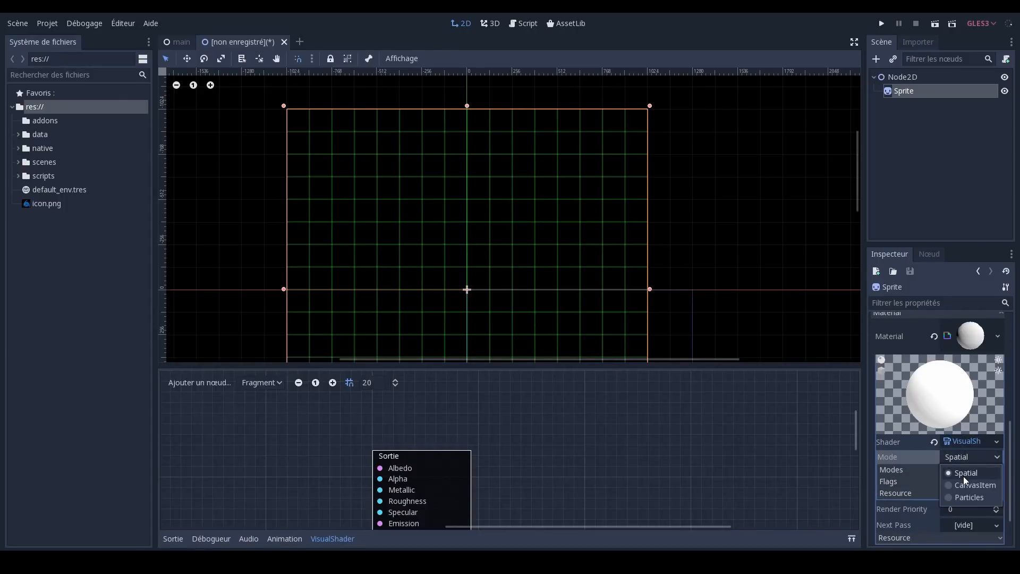
Switch the VisualShader mode to CanvasItem and enlarge the shader graph panel.
{"action": "left_click", "coordinate": [976, 485]}
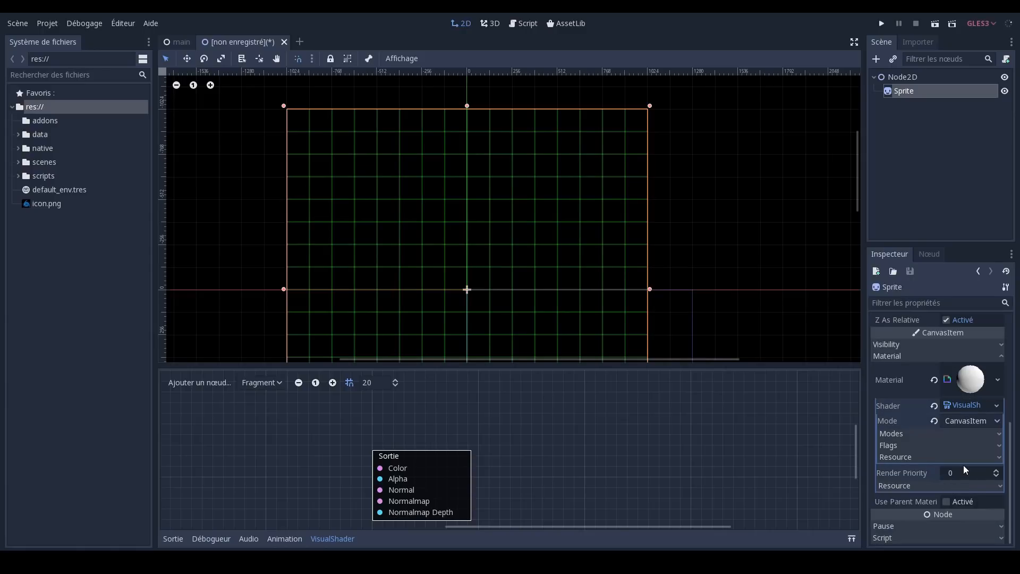
{"action": "mouse_move", "coordinate": [625, 511]}
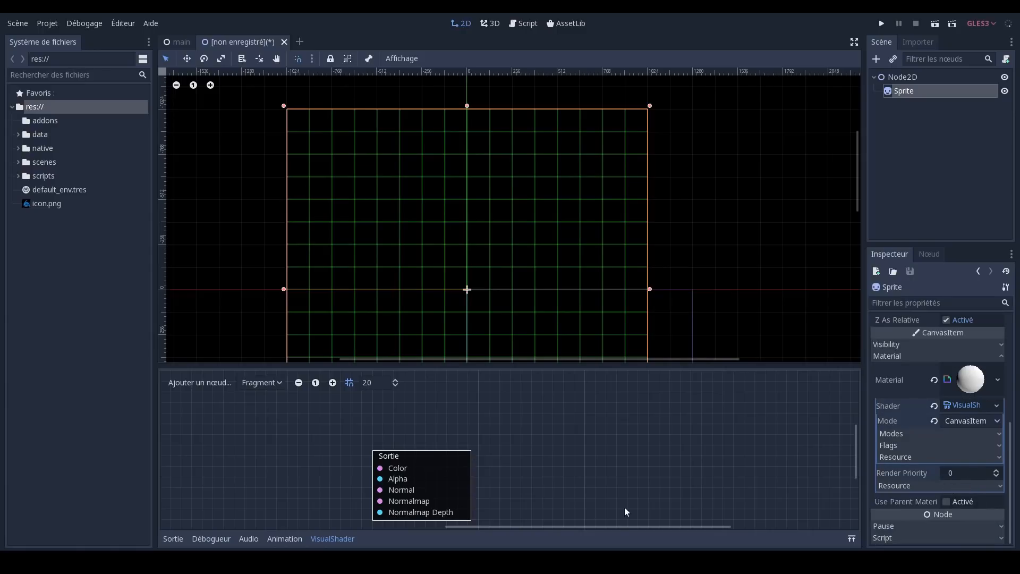
{"action": "scroll", "scroll_direction": "down", "scroll_amount": 3}
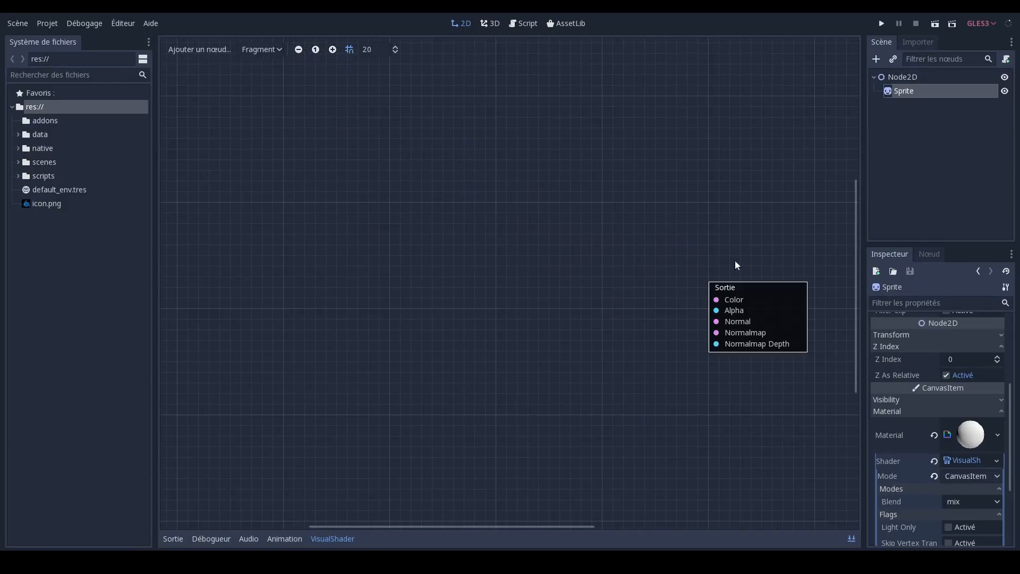
{"action": "mouse_move", "coordinate": [715, 300]}
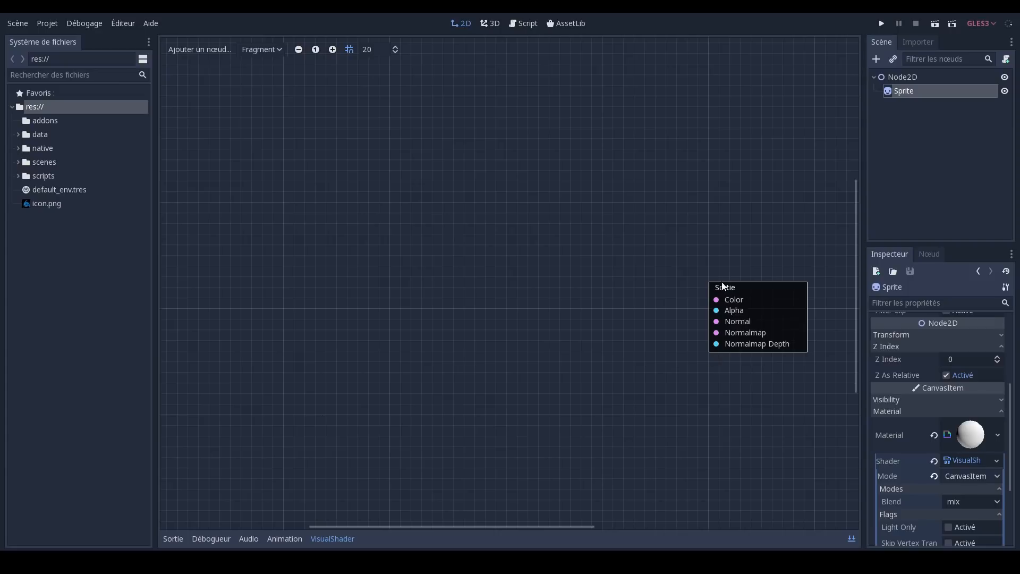
{"action": "mouse_move", "coordinate": [424, 290]}
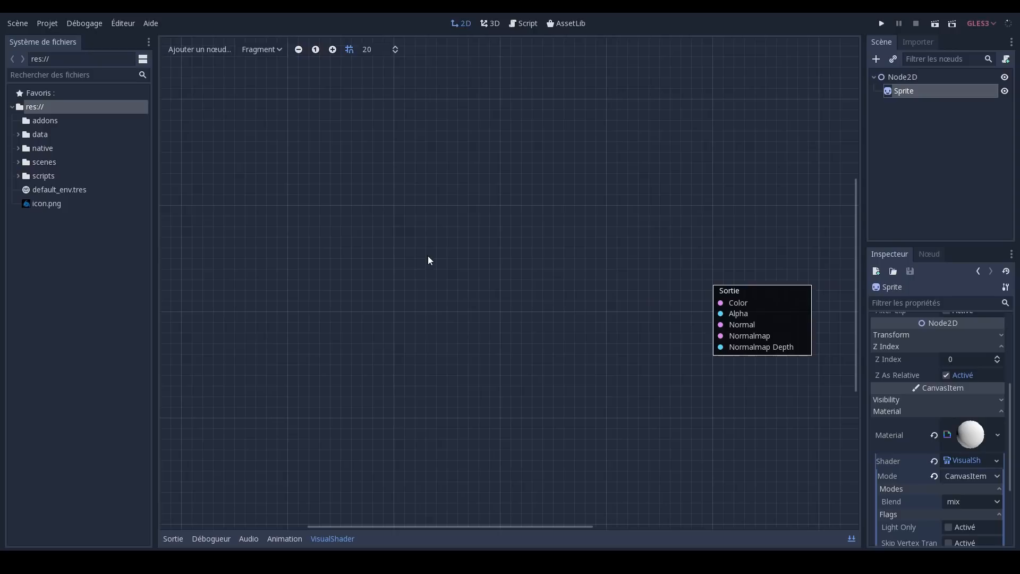
{"action": "mouse_move", "coordinate": [429, 202]}
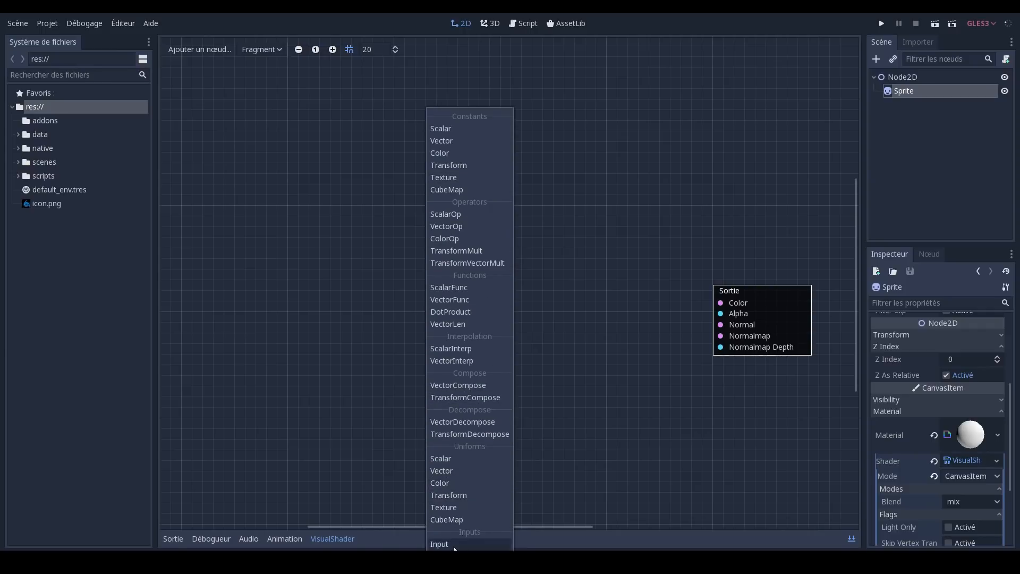
{"action": "mouse_move", "coordinate": [471, 486]}
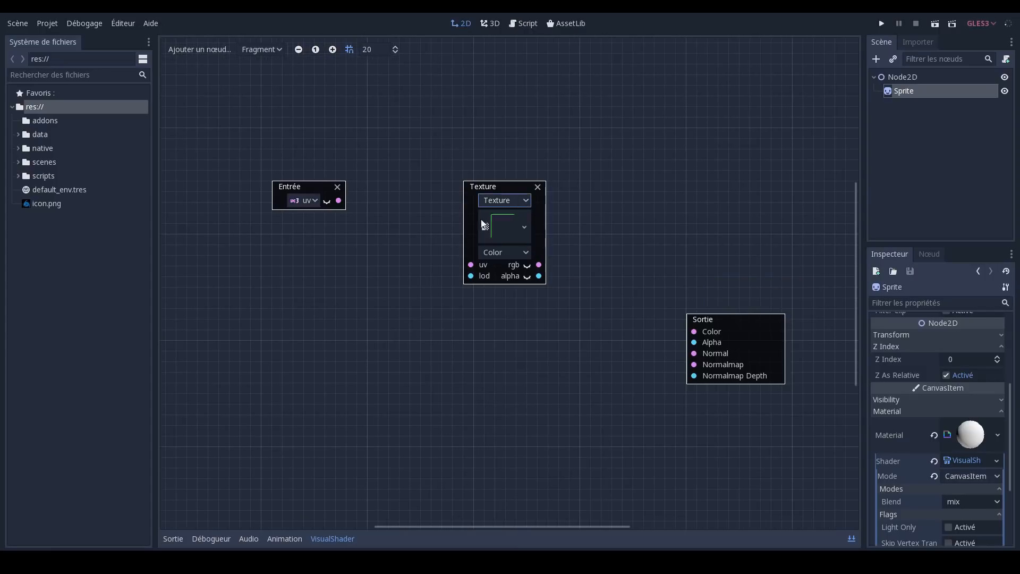
Keep the Texture node's type as Color and wire UV through it to Color and Alpha.
{"action": "left_click", "coordinate": [504, 252]}
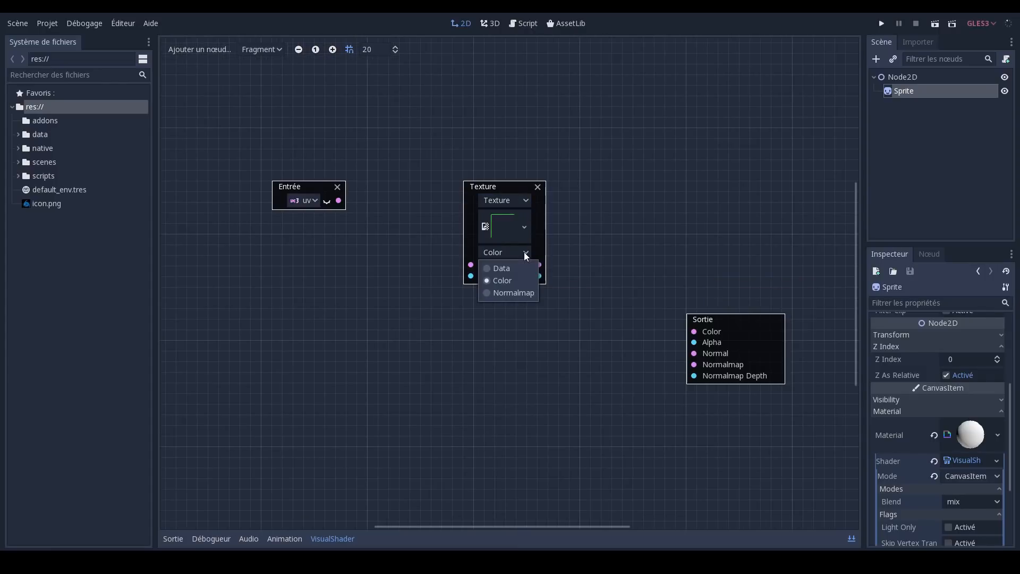
{"action": "left_click", "coordinate": [502, 280]}
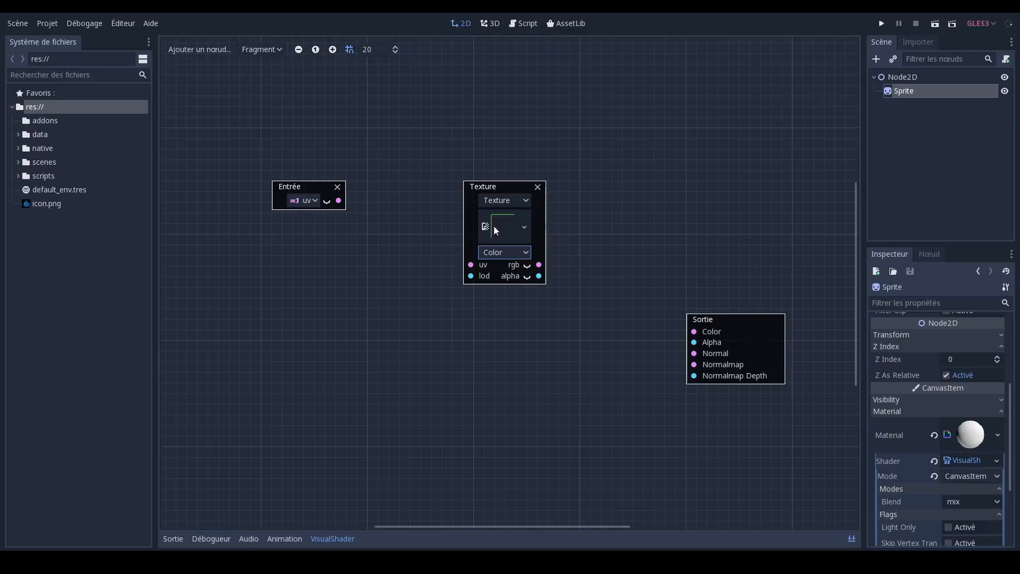
{"action": "mouse_move", "coordinate": [404, 215]}
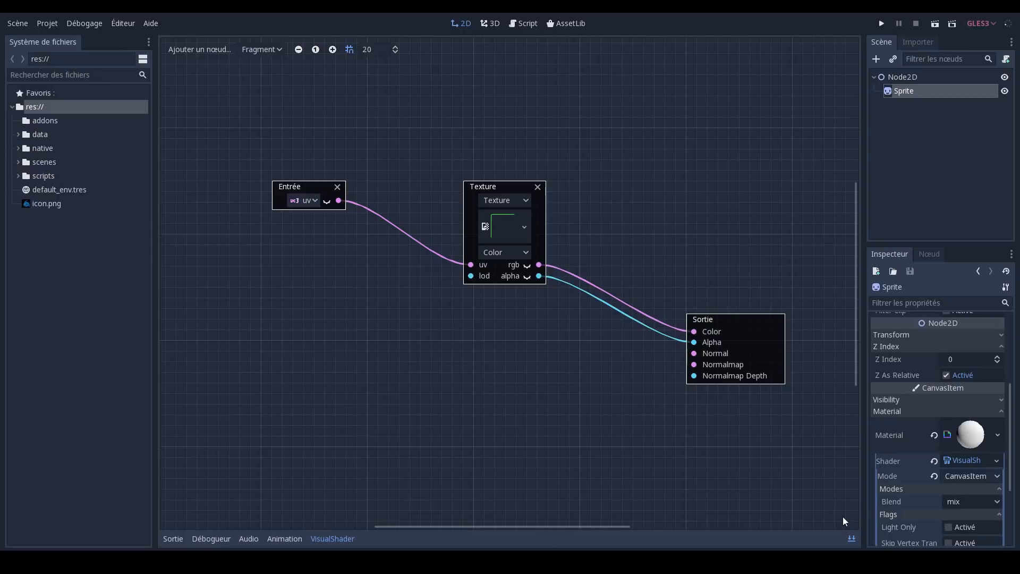
{"action": "left_click", "coordinate": [461, 22]}
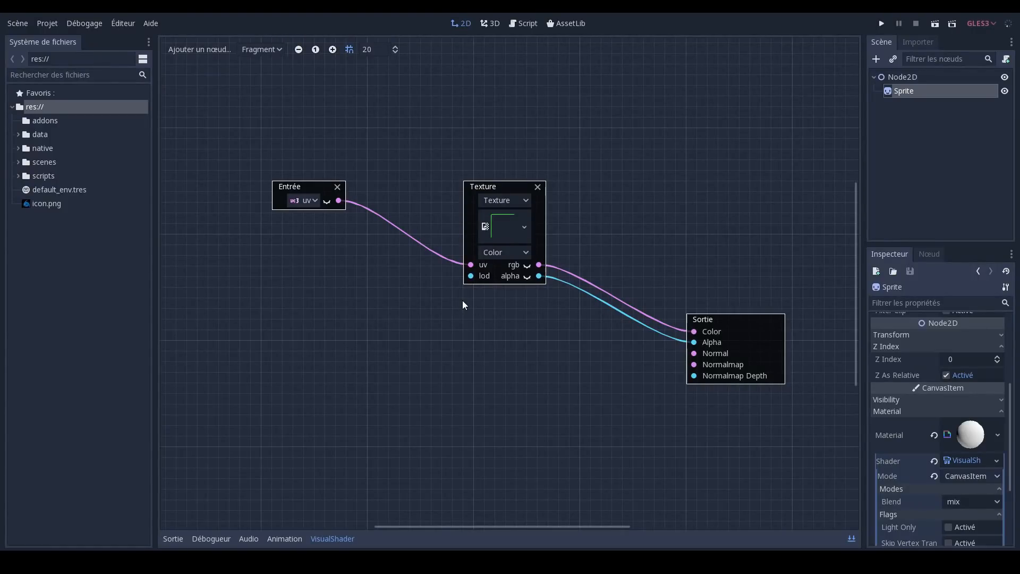
{"action": "mouse_move", "coordinate": [475, 232]}
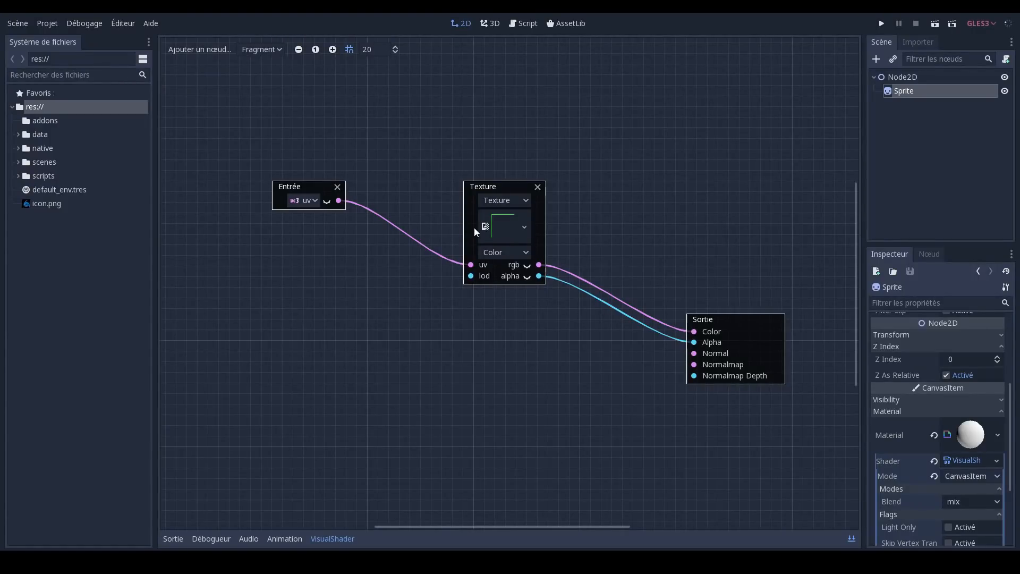
{"action": "mouse_move", "coordinate": [575, 230]}
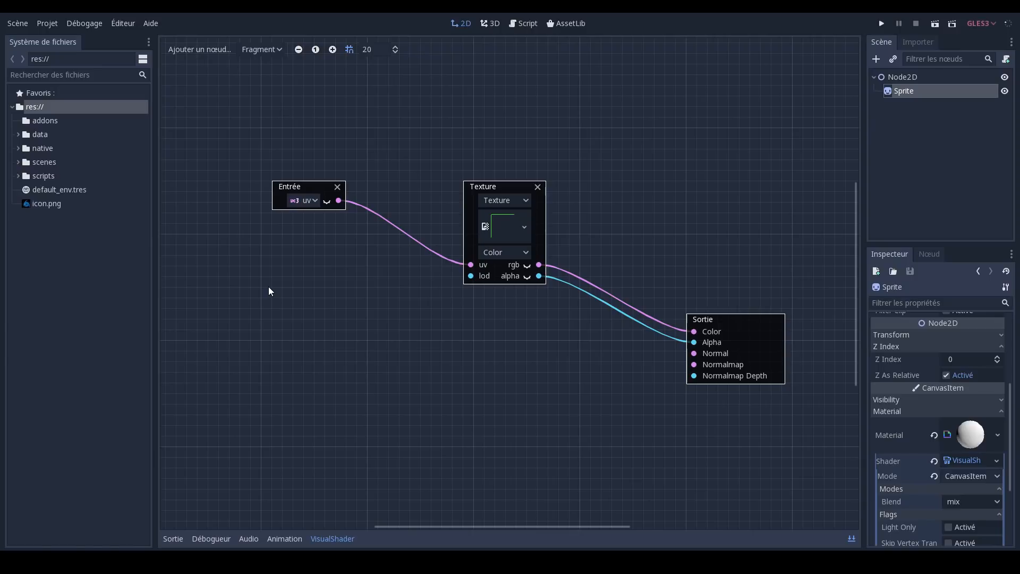
{"action": "mouse_move", "coordinate": [362, 290]}
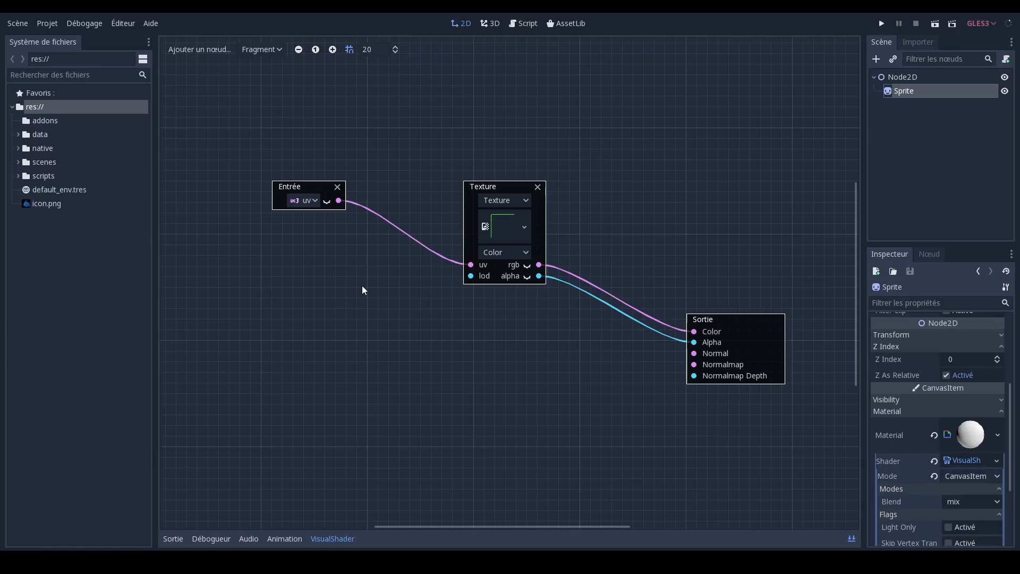
Add a second Input node to the graph and set it to time.
{"action": "left_click", "coordinate": [198, 49]}
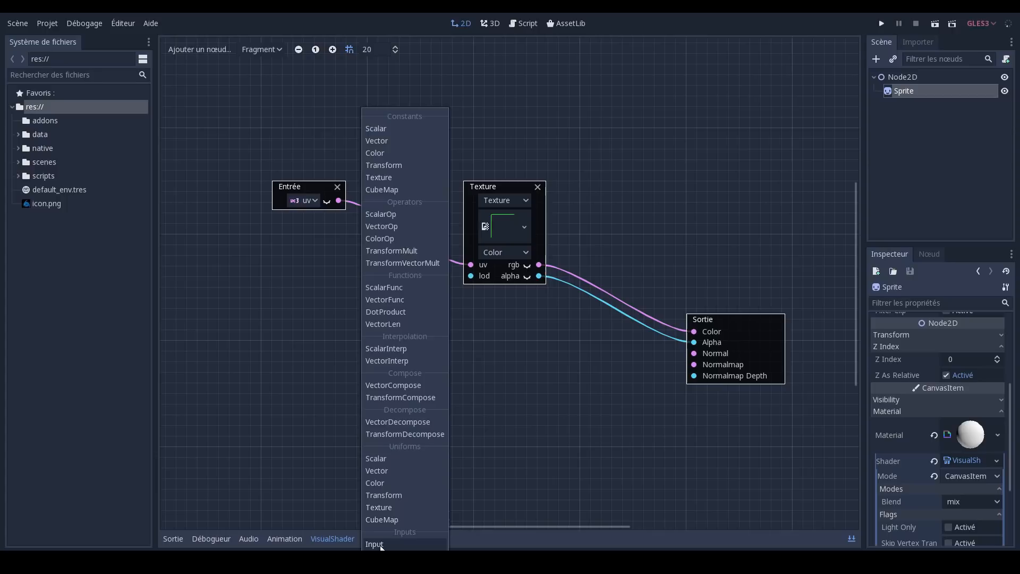
{"action": "left_click", "coordinate": [375, 543]}
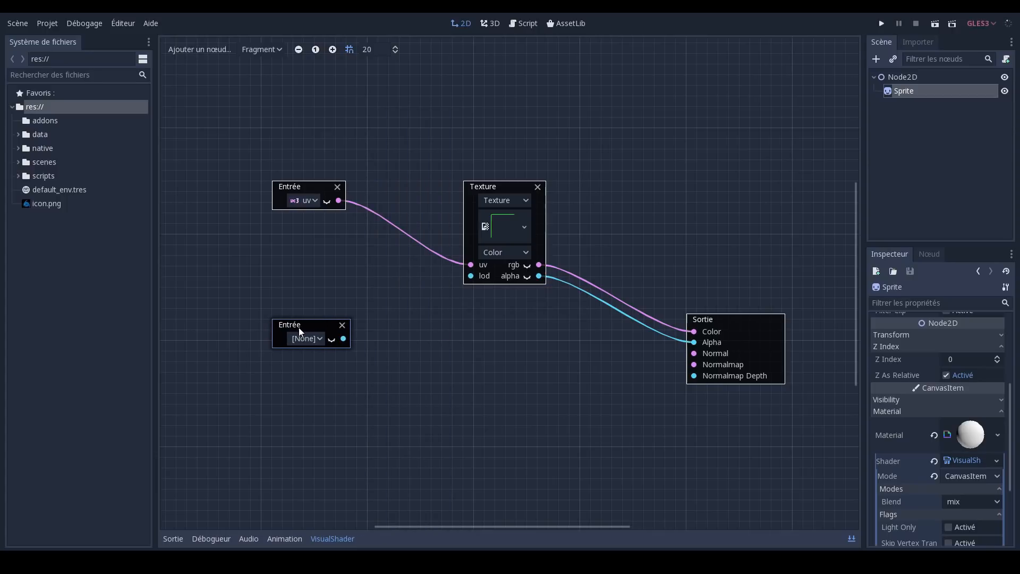
{"action": "left_click", "coordinate": [306, 338]}
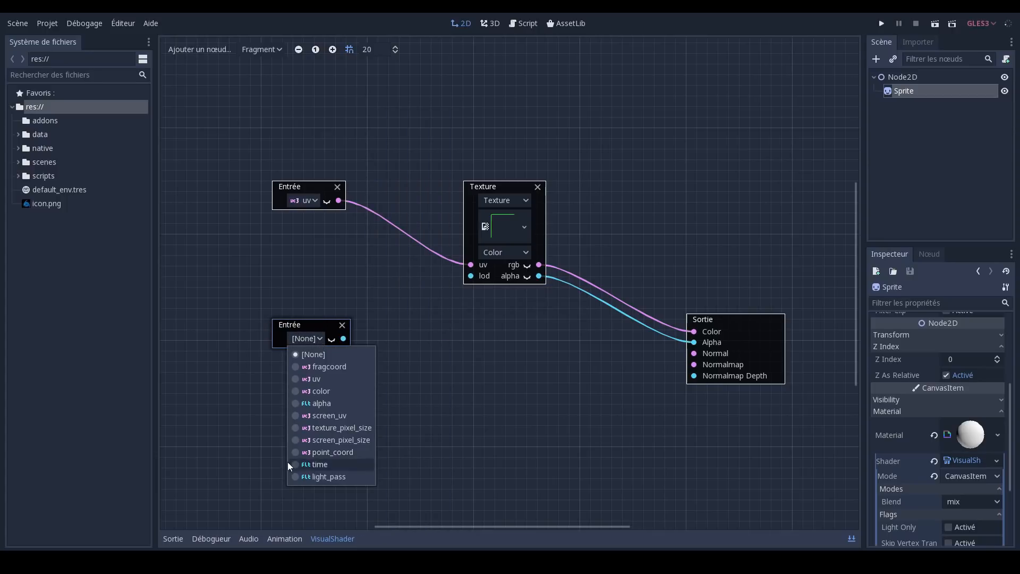
{"action": "left_click", "coordinate": [315, 464]}
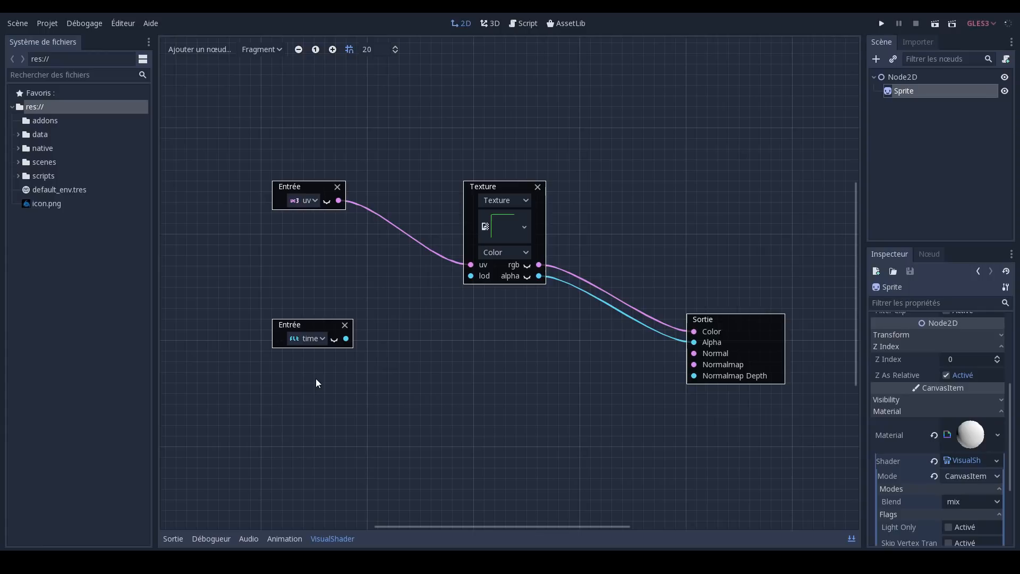
{"action": "mouse_move", "coordinate": [336, 345]}
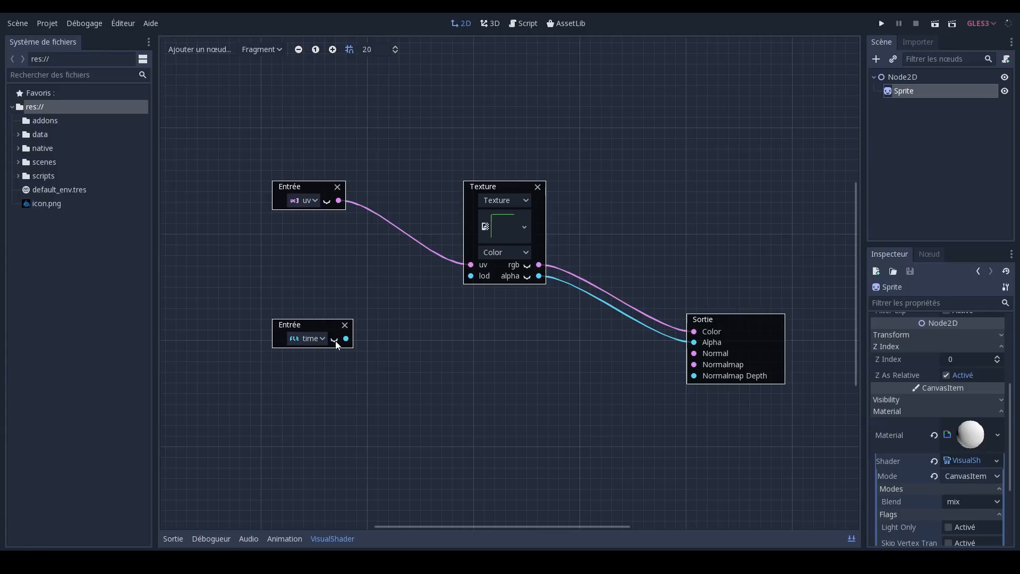
{"action": "left_click", "coordinate": [335, 338]}
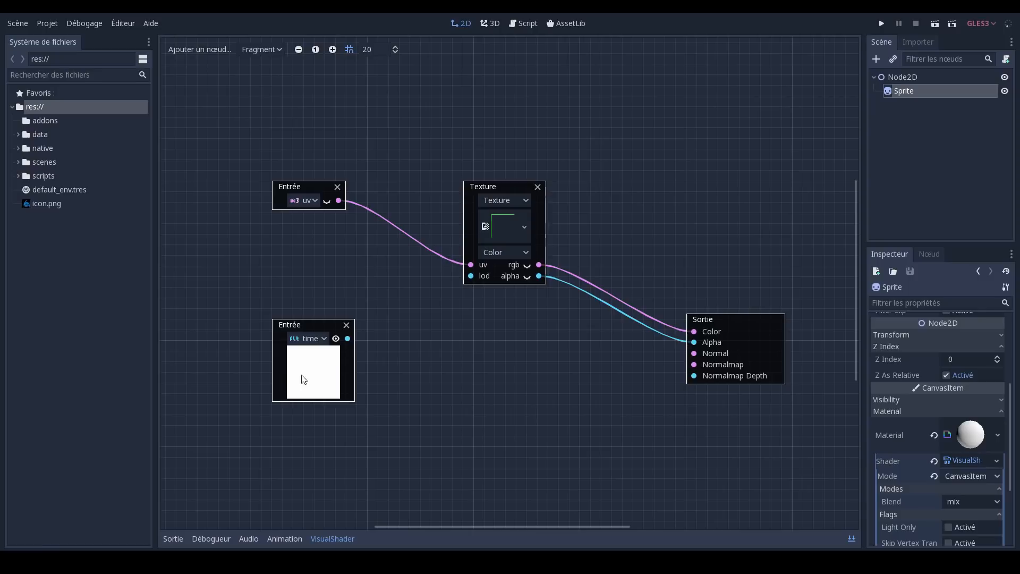
{"action": "mouse_move", "coordinate": [328, 354]}
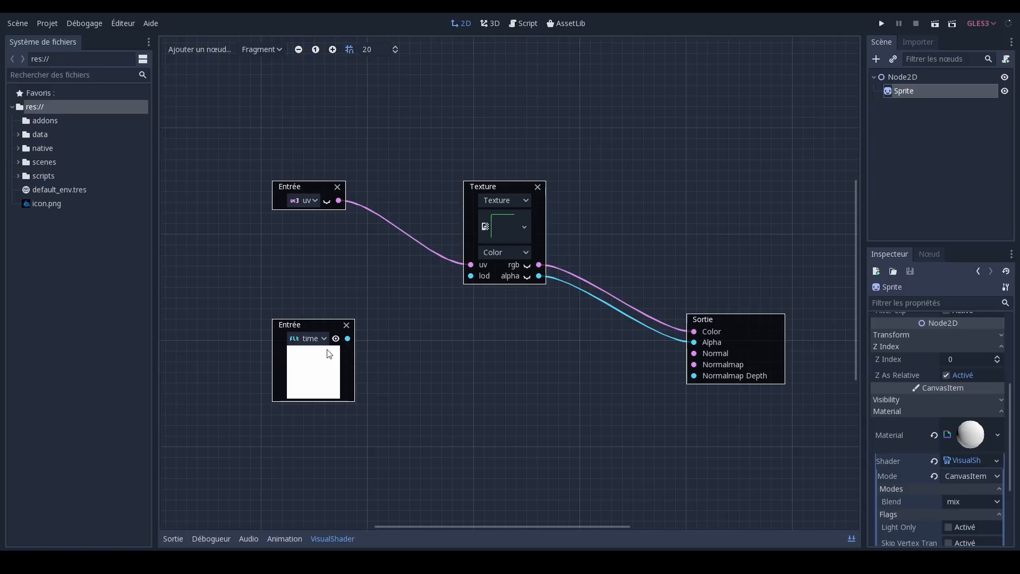
{"action": "left_click", "coordinate": [335, 339]}
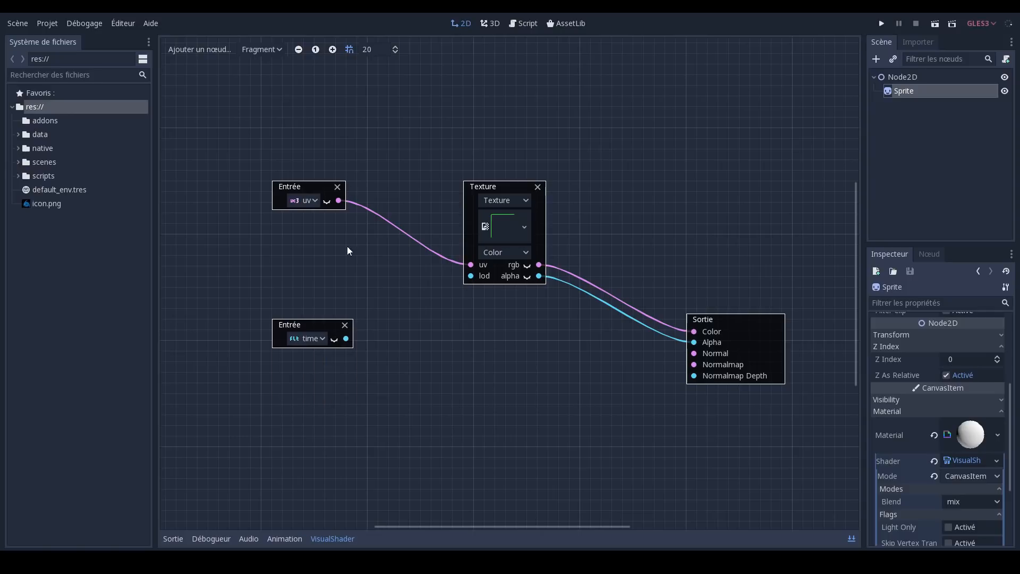
{"action": "mouse_move", "coordinate": [326, 206]}
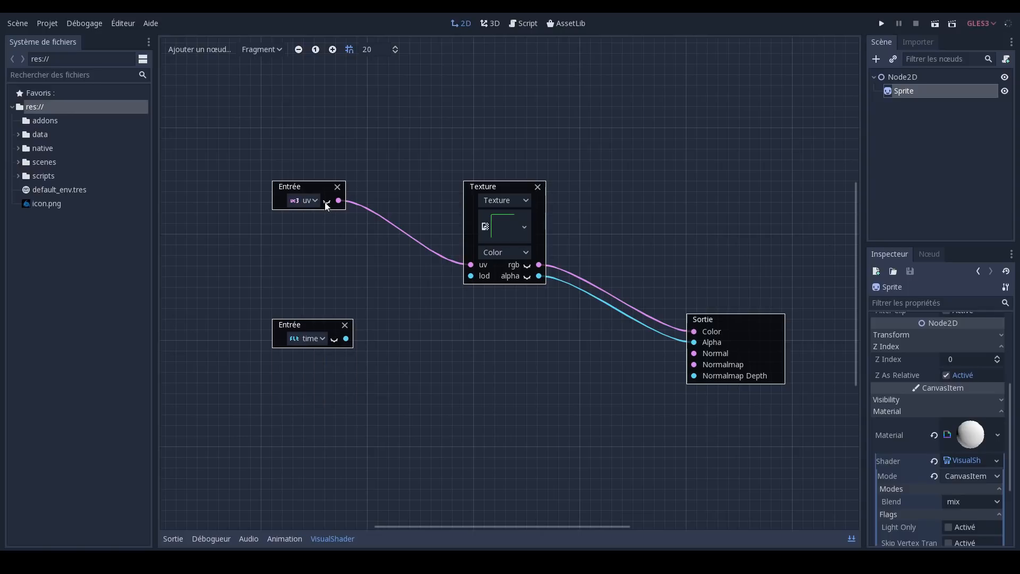
{"action": "left_click", "coordinate": [327, 201]}
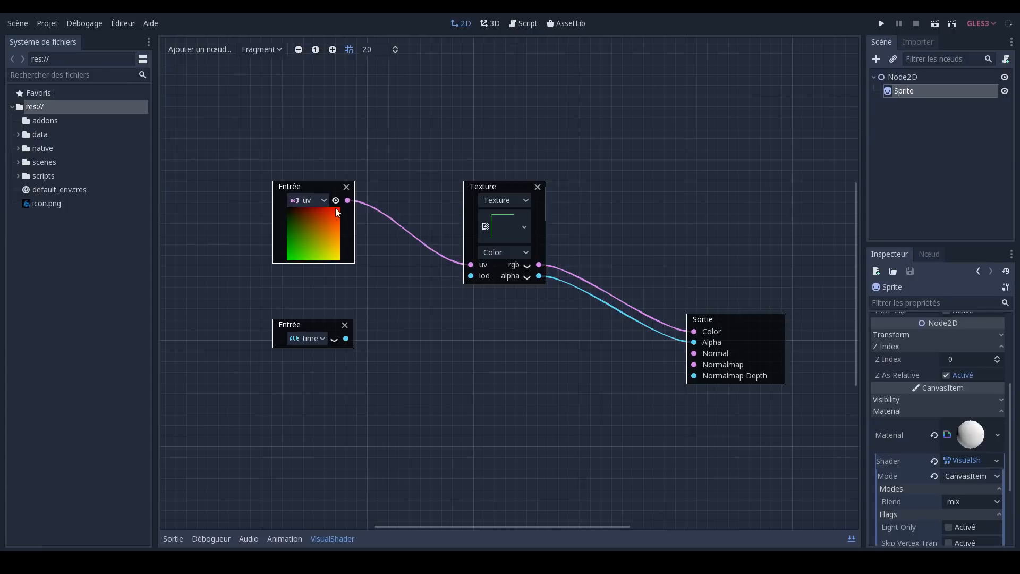
{"action": "mouse_move", "coordinate": [319, 264]}
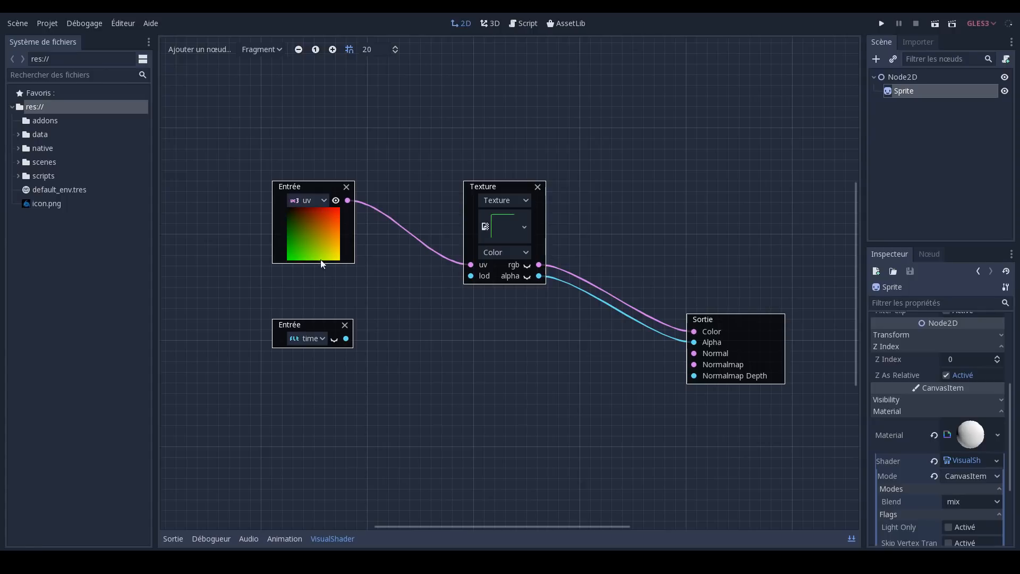
{"action": "mouse_move", "coordinate": [296, 261]}
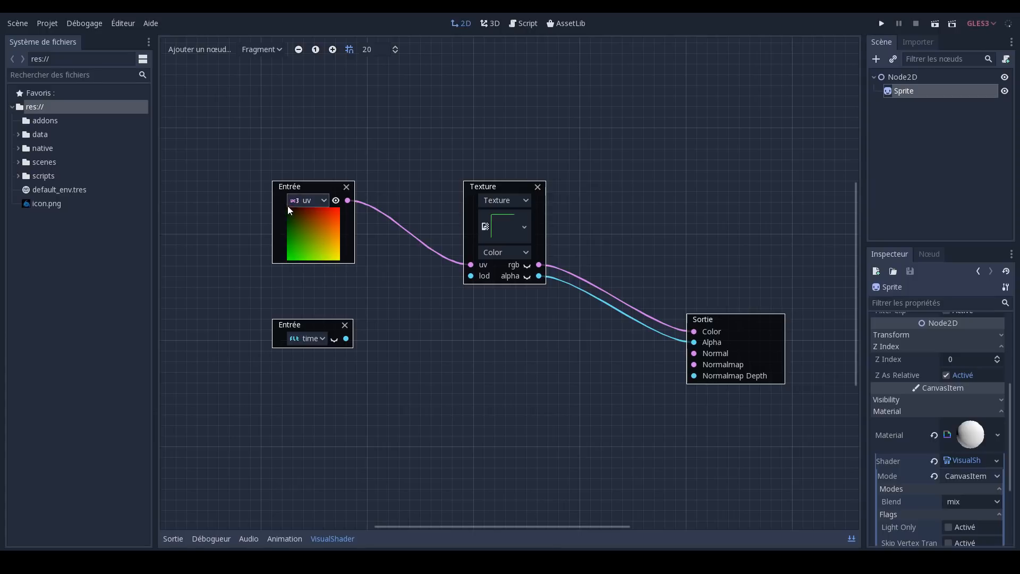
{"action": "mouse_move", "coordinate": [336, 214]}
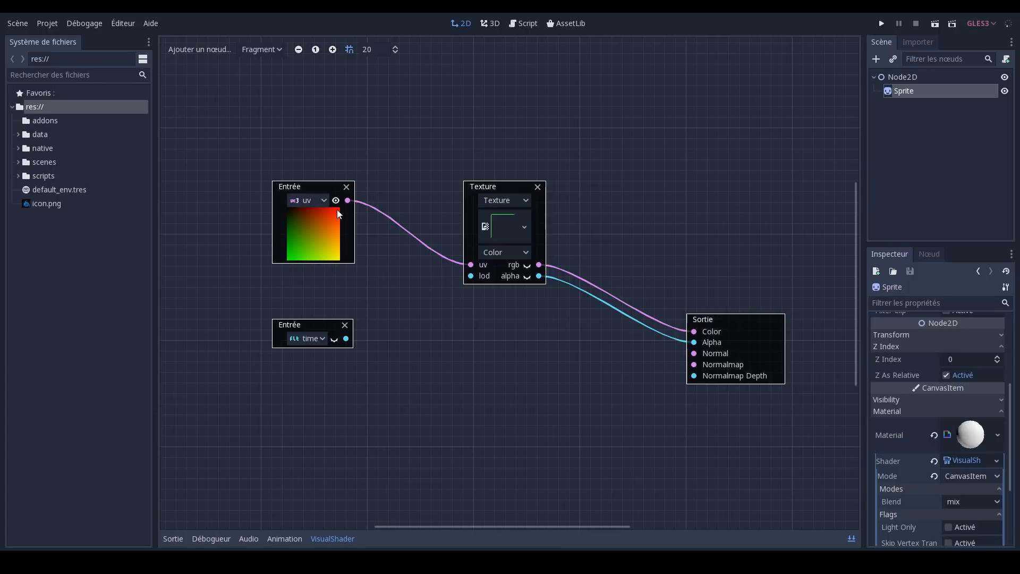
{"action": "mouse_move", "coordinate": [285, 209]}
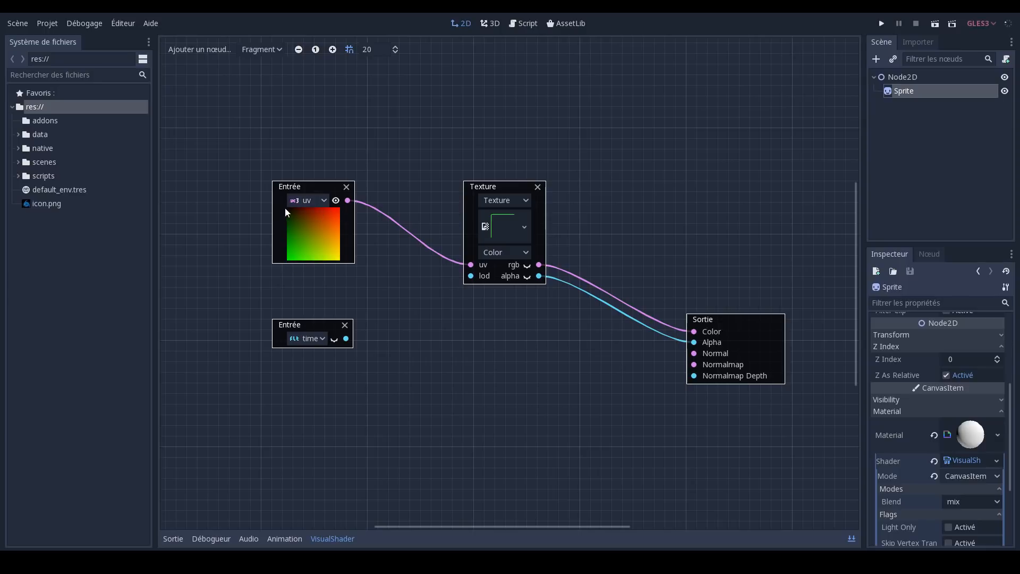
{"action": "mouse_move", "coordinate": [338, 266]}
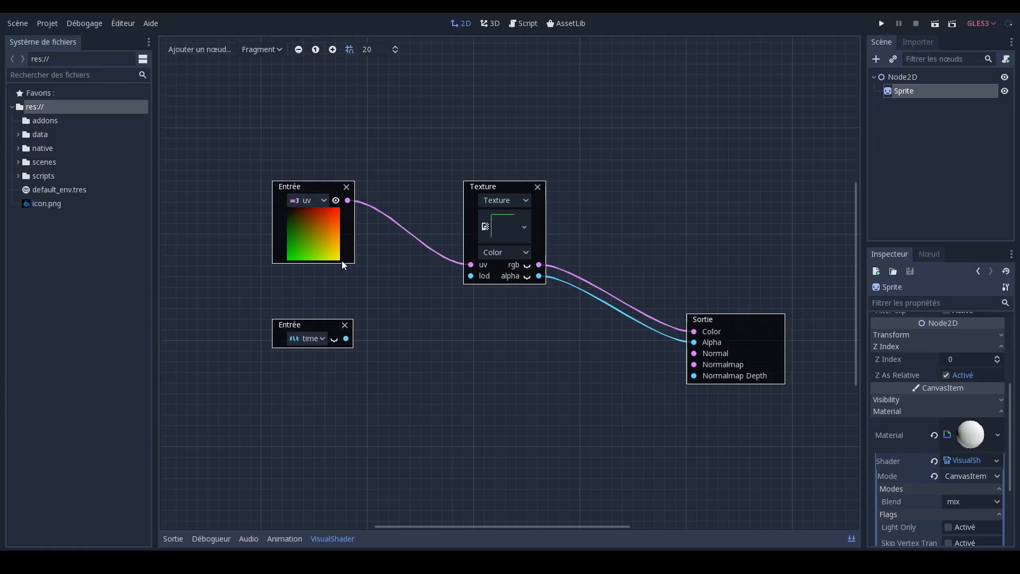
{"action": "mouse_move", "coordinate": [343, 207]}
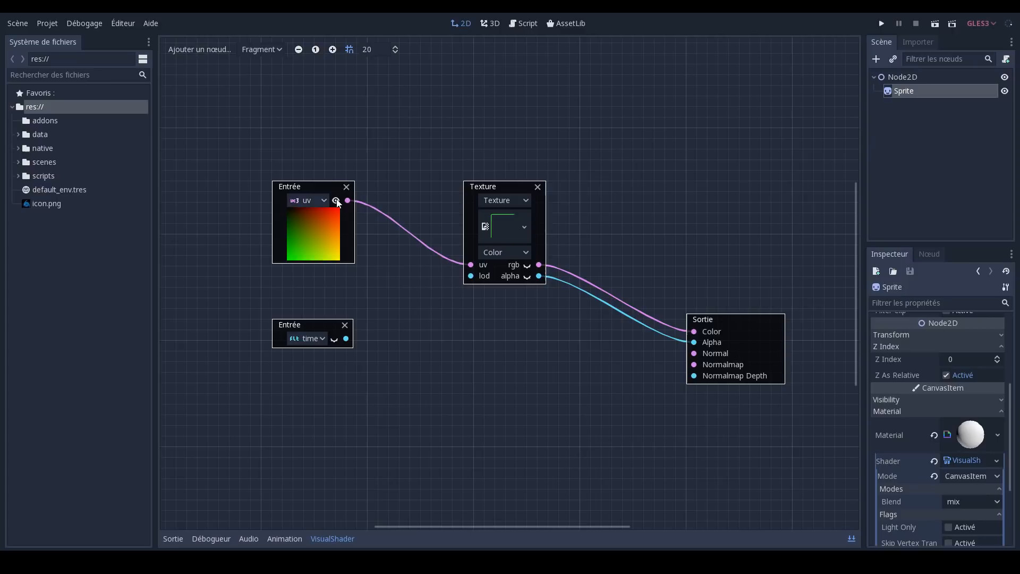
{"action": "left_click", "coordinate": [336, 200]}
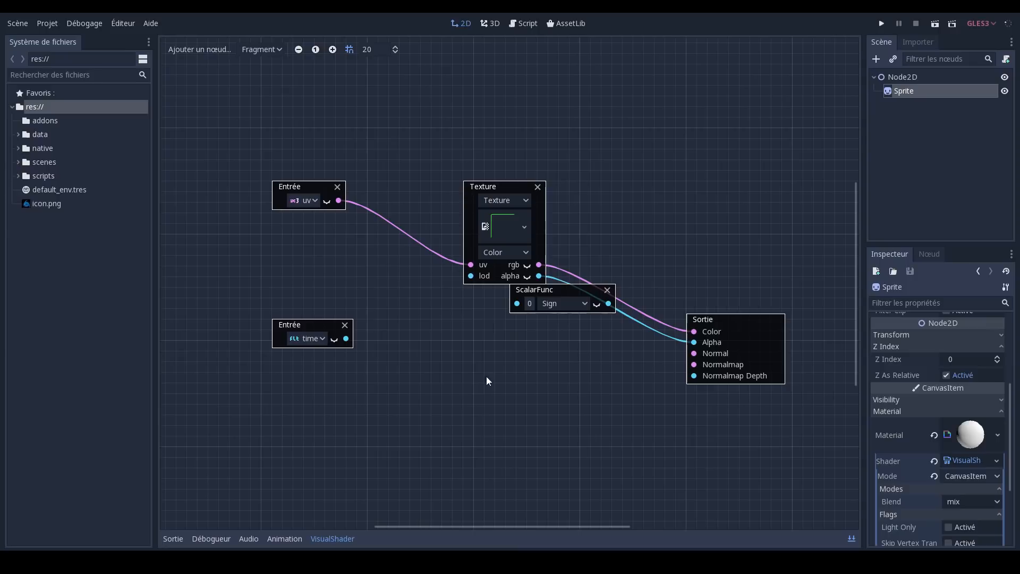
Choose a math function from the ScalarFunc node's function list.
{"action": "left_click", "coordinate": [562, 303]}
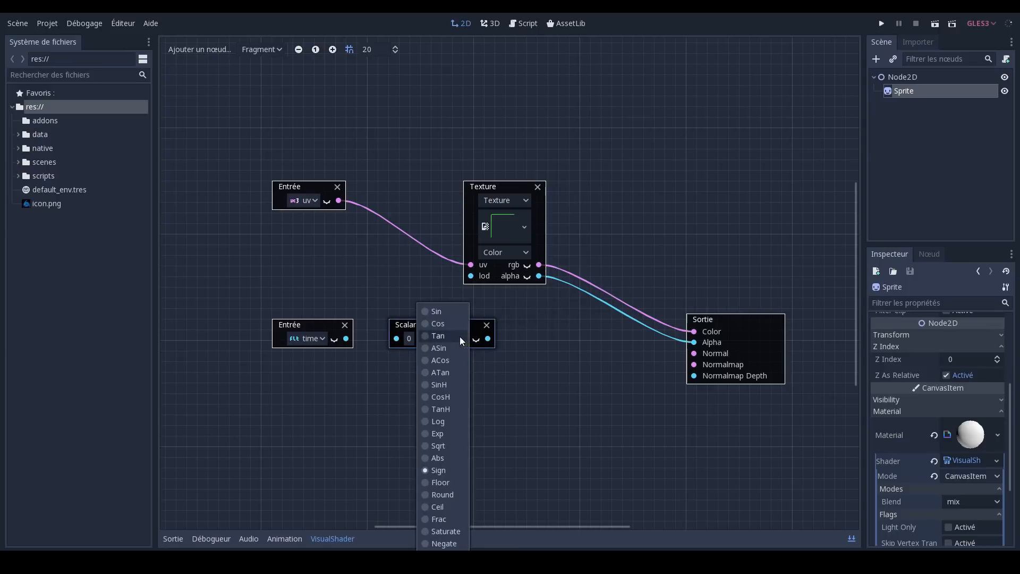
{"action": "mouse_move", "coordinate": [427, 531]}
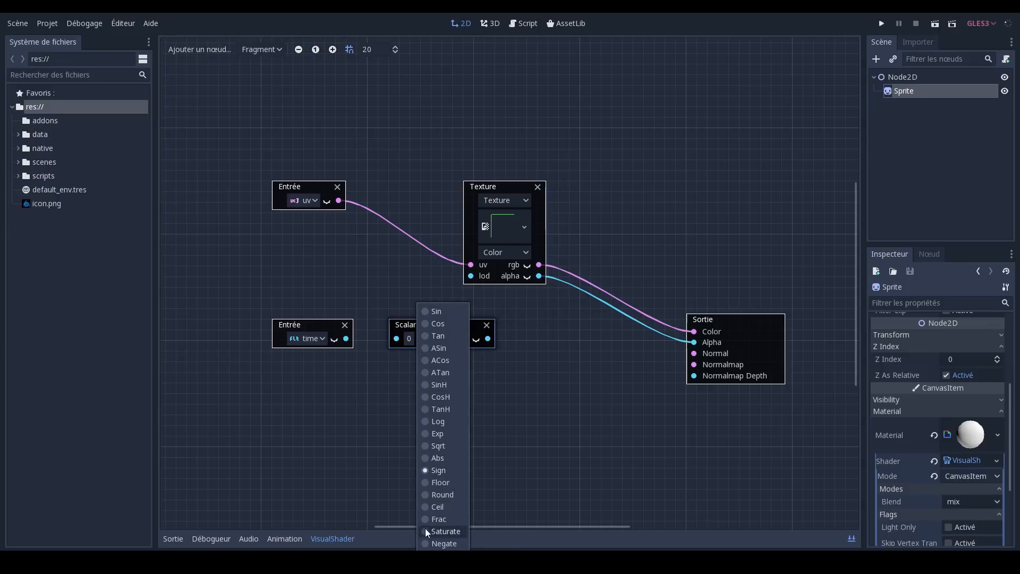
{"action": "left_click", "coordinate": [436, 311]}
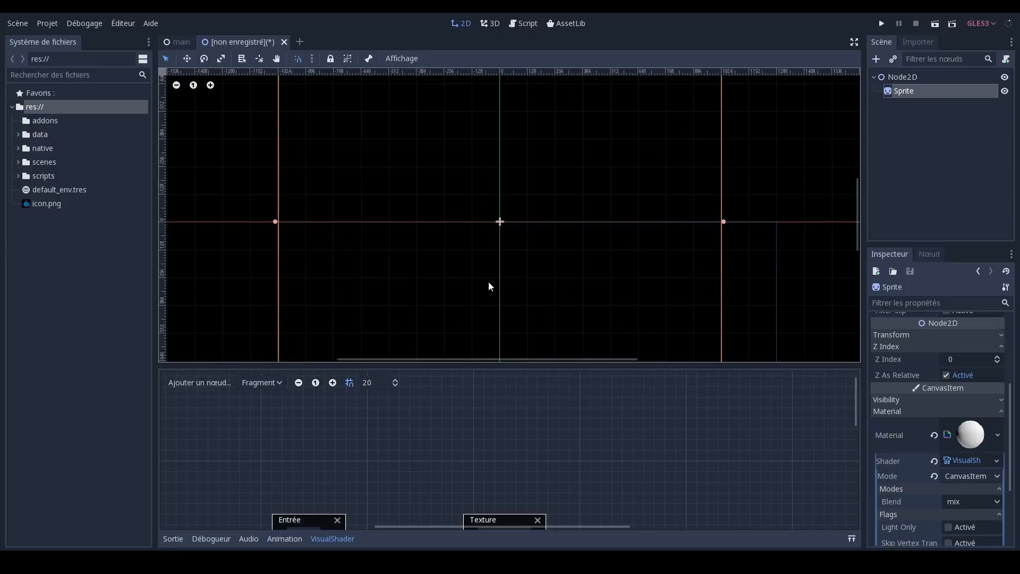
{"action": "mouse_move", "coordinate": [550, 191]}
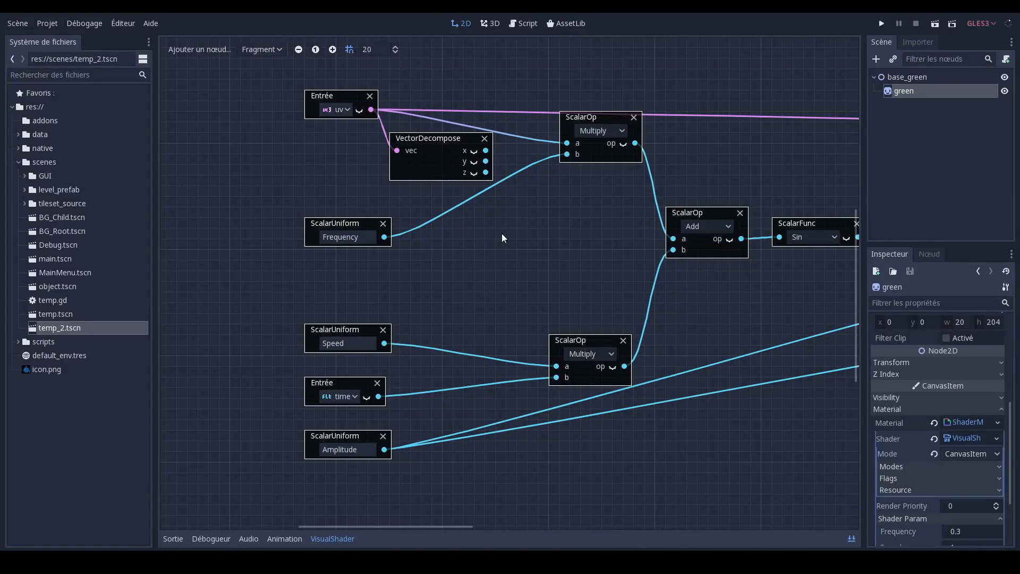
{"action": "mouse_move", "coordinate": [478, 191]}
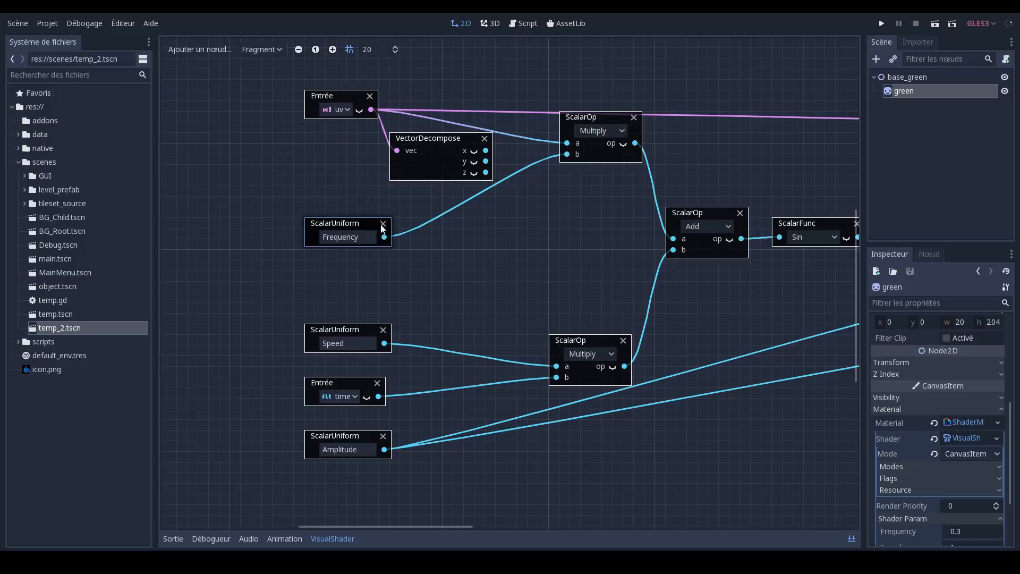
{"action": "mouse_move", "coordinate": [397, 379]}
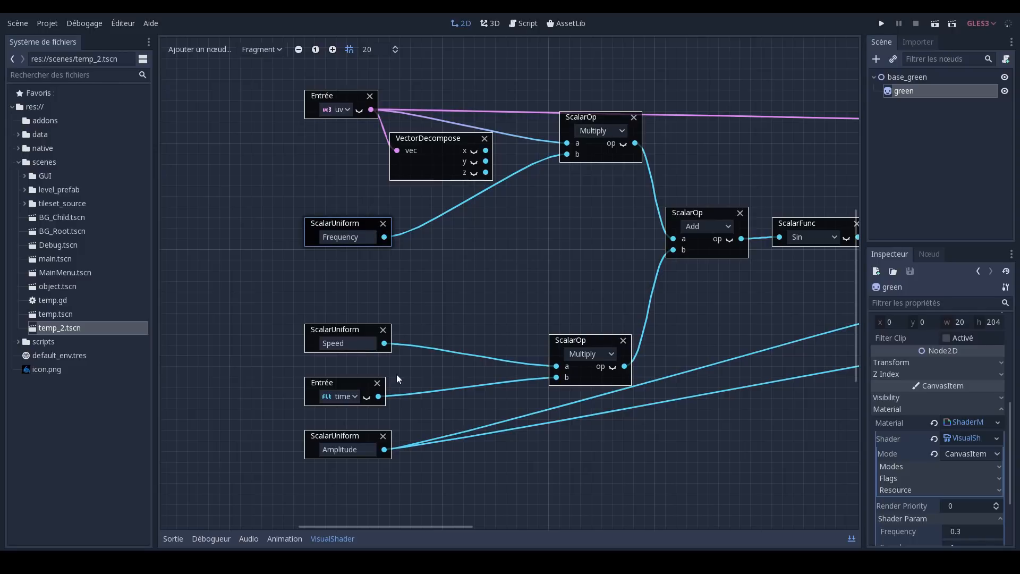
{"action": "mouse_move", "coordinate": [380, 376]}
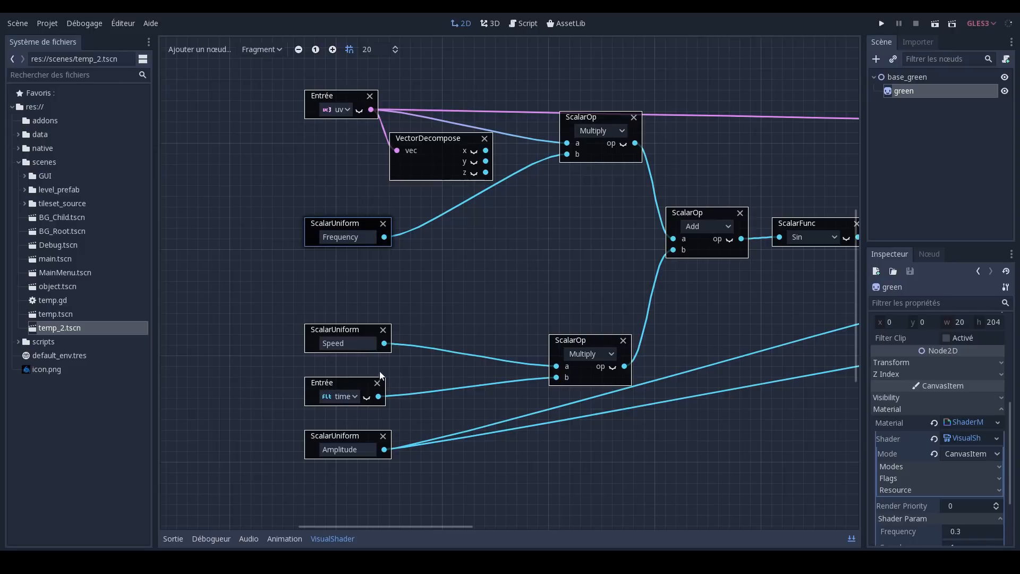
{"action": "mouse_move", "coordinate": [411, 364]}
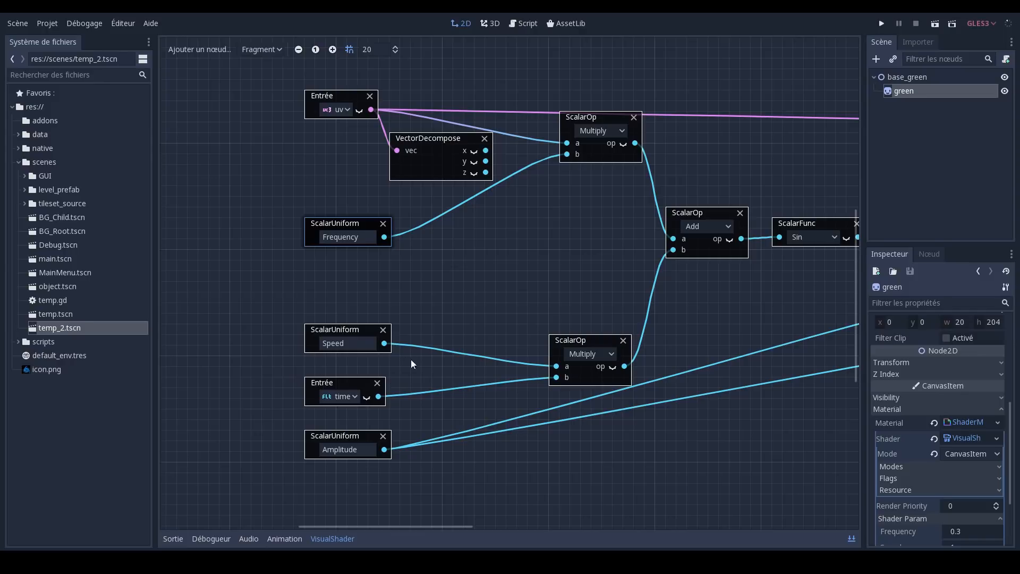
{"action": "mouse_move", "coordinate": [392, 354]}
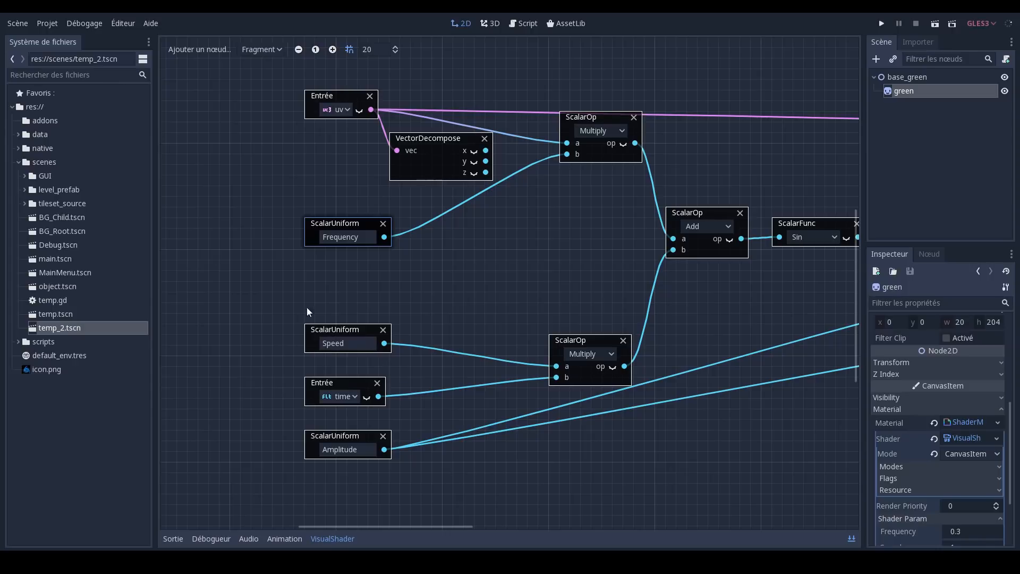
{"action": "mouse_move", "coordinate": [659, 339]}
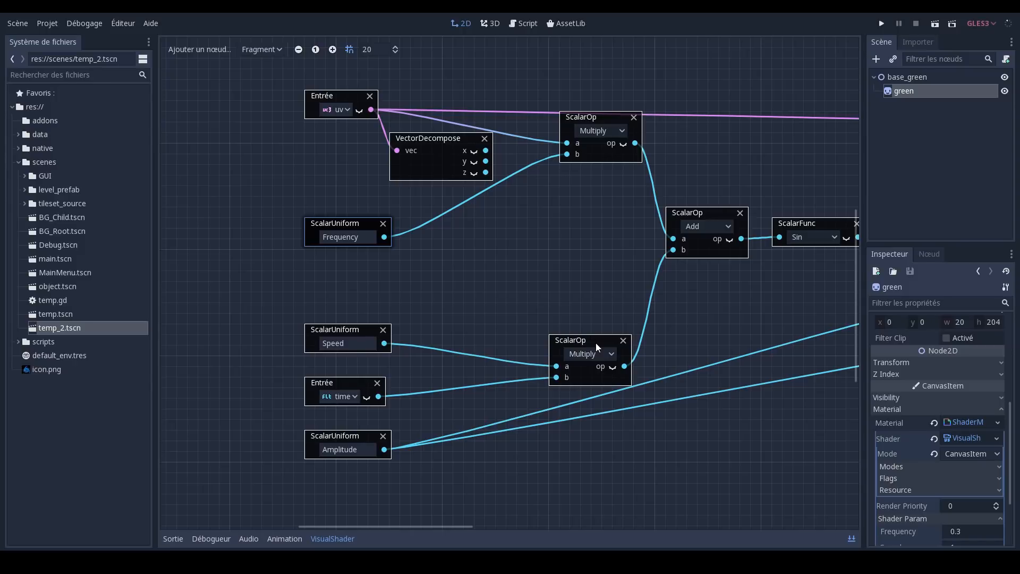
{"action": "mouse_move", "coordinate": [475, 122]}
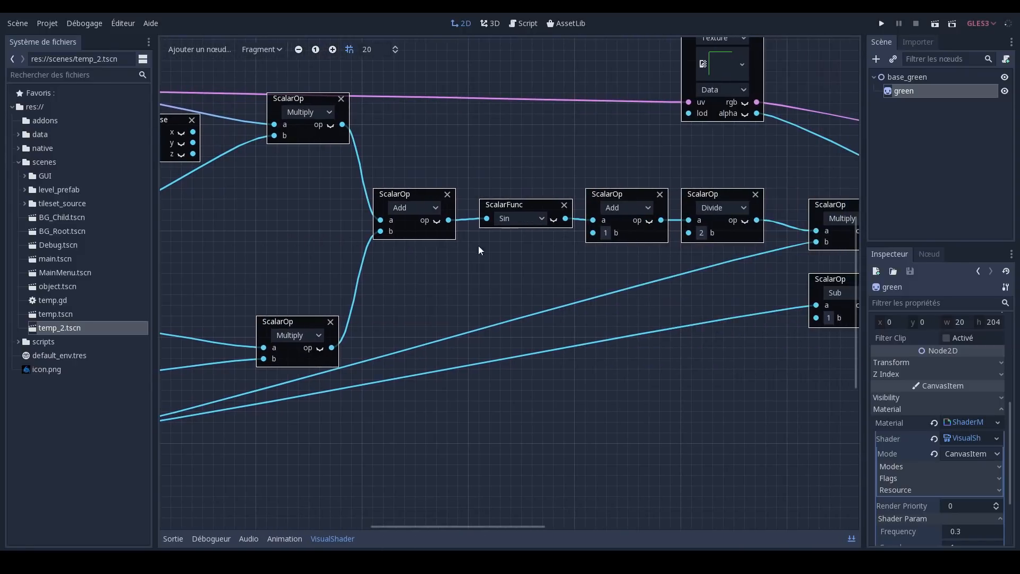
{"action": "mouse_move", "coordinate": [557, 259]}
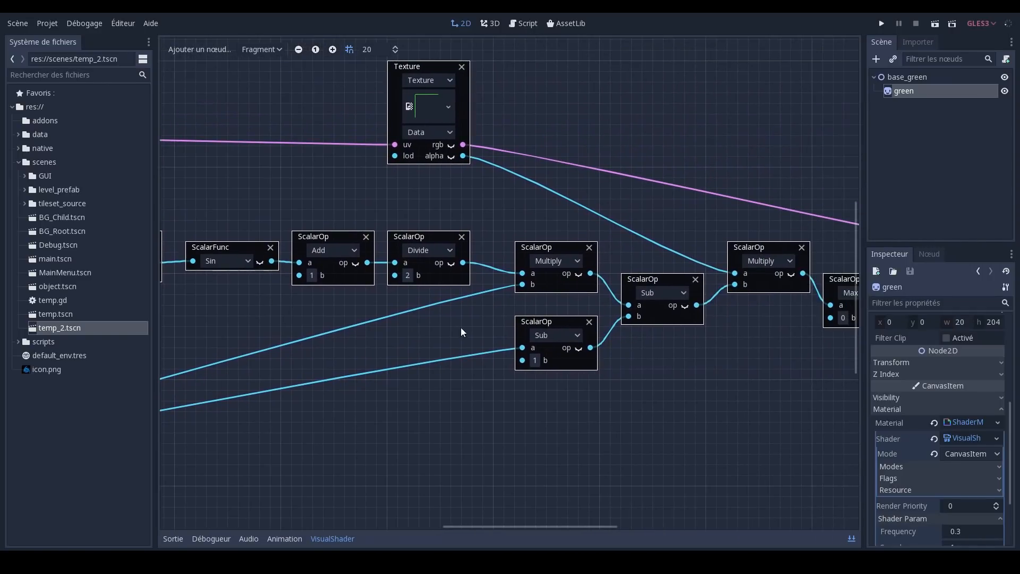
{"action": "mouse_move", "coordinate": [582, 447]}
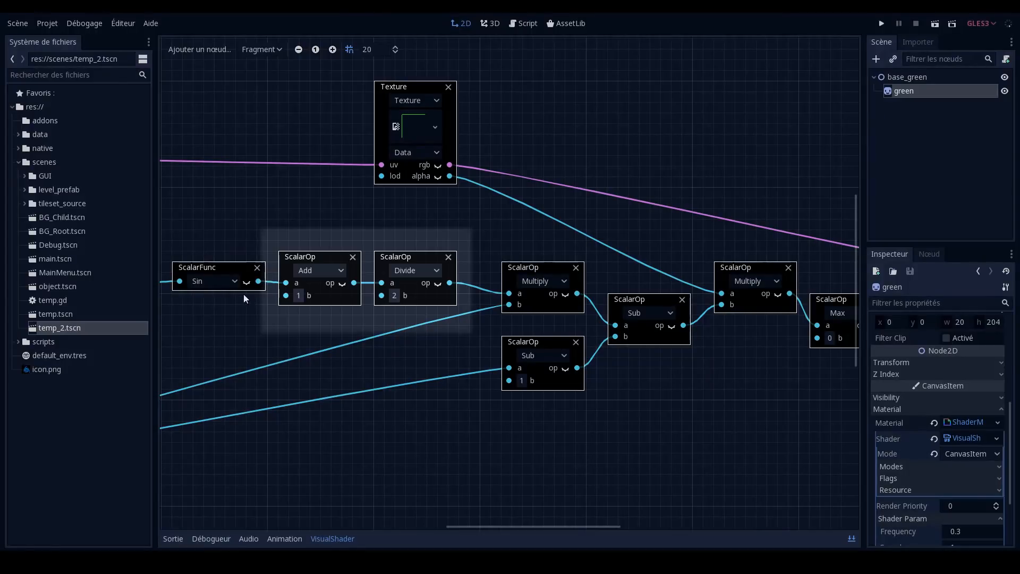
{"action": "mouse_move", "coordinate": [414, 334]}
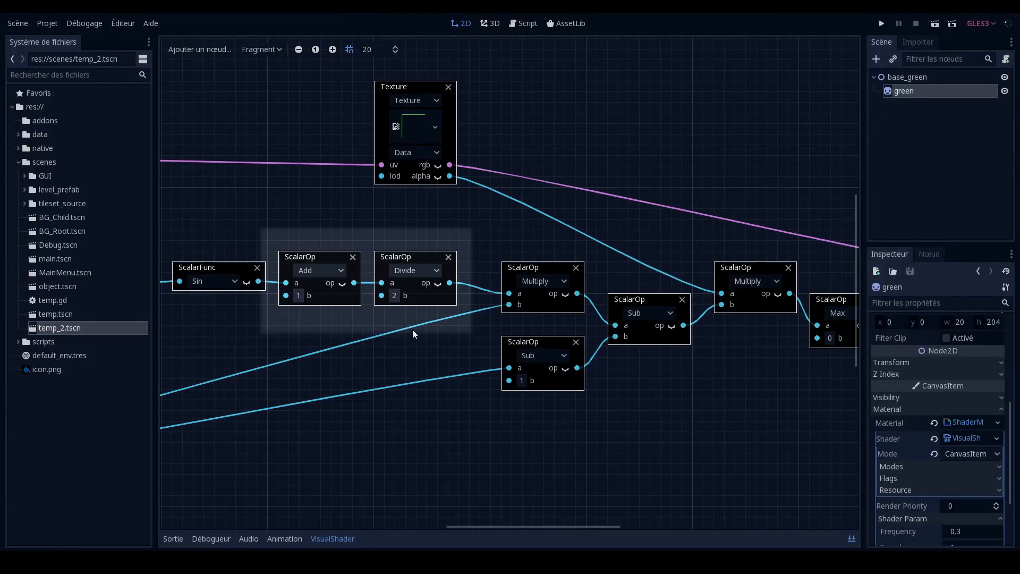
{"action": "mouse_move", "coordinate": [327, 319]}
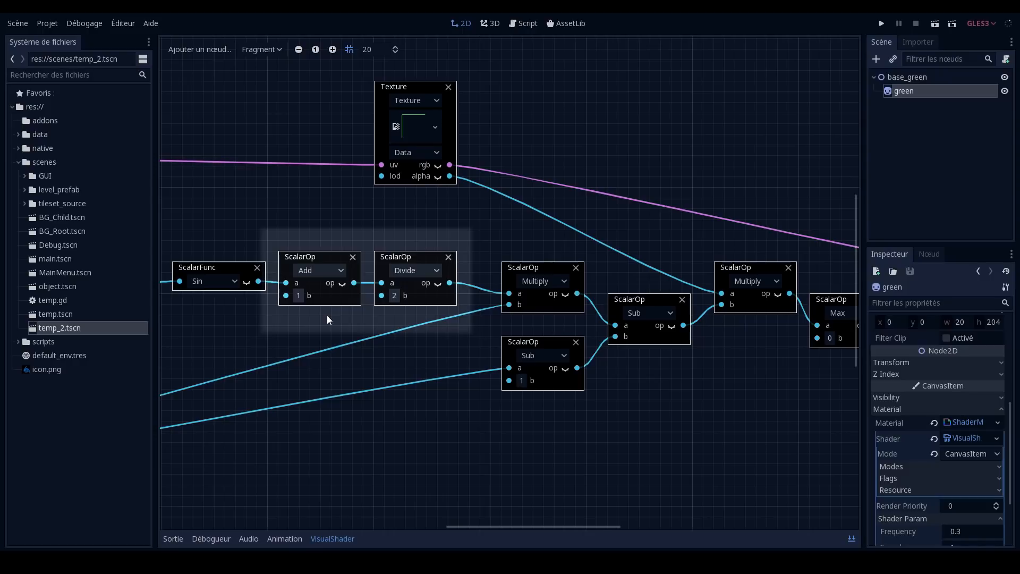
{"action": "mouse_move", "coordinate": [310, 318]}
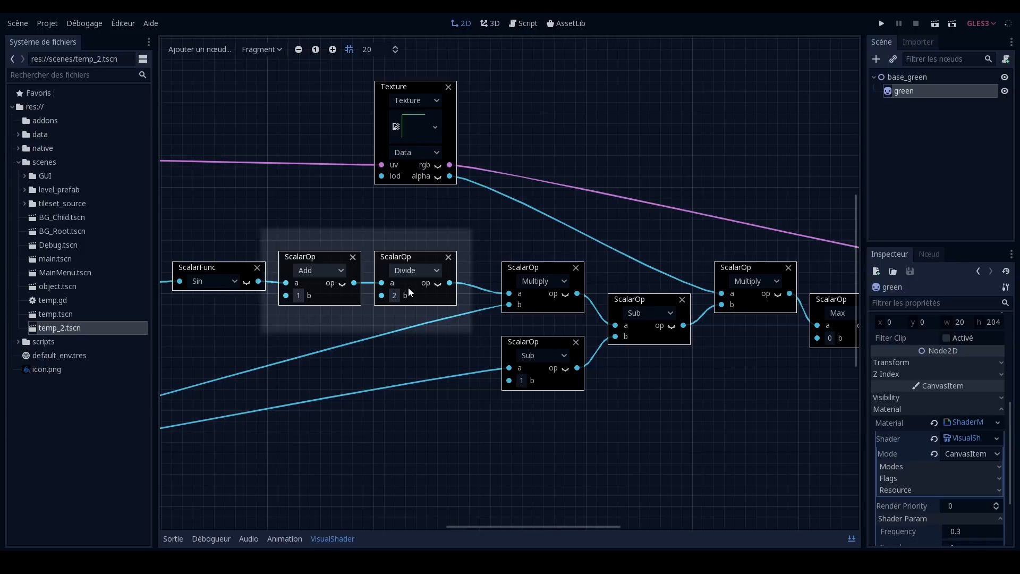
{"action": "mouse_move", "coordinate": [394, 334]}
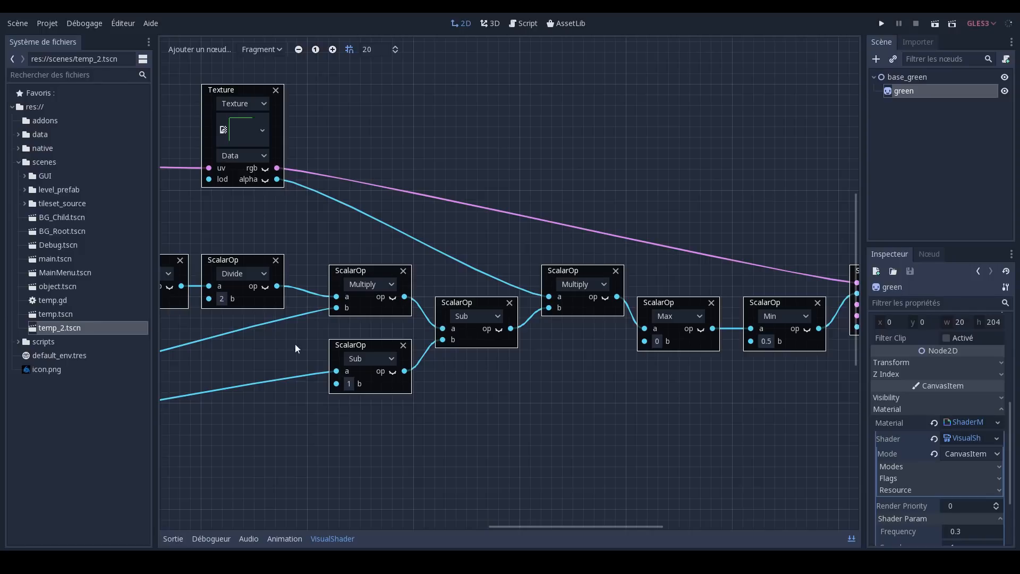
{"action": "mouse_move", "coordinate": [475, 351]}
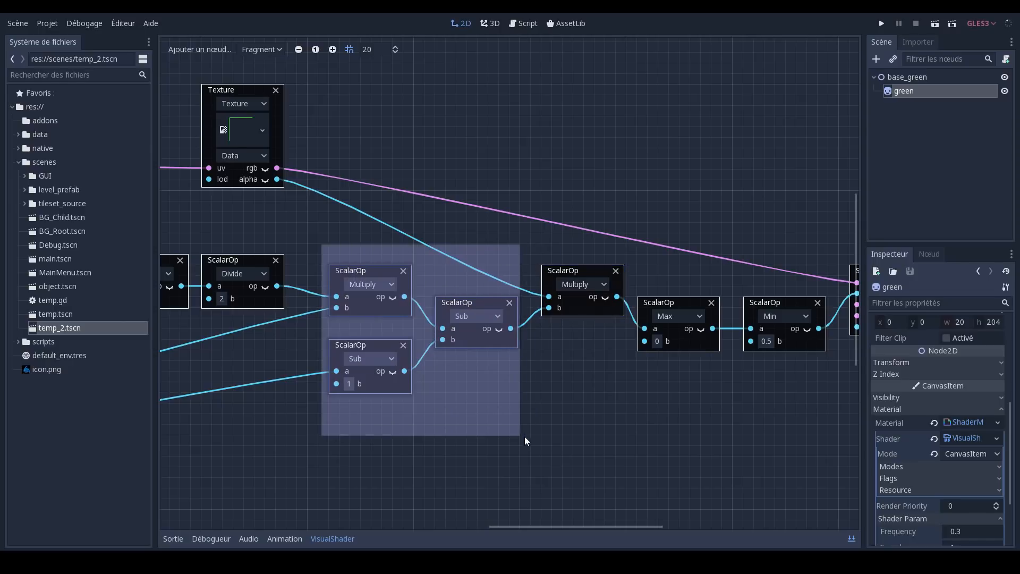
{"action": "left_click", "coordinate": [441, 442]}
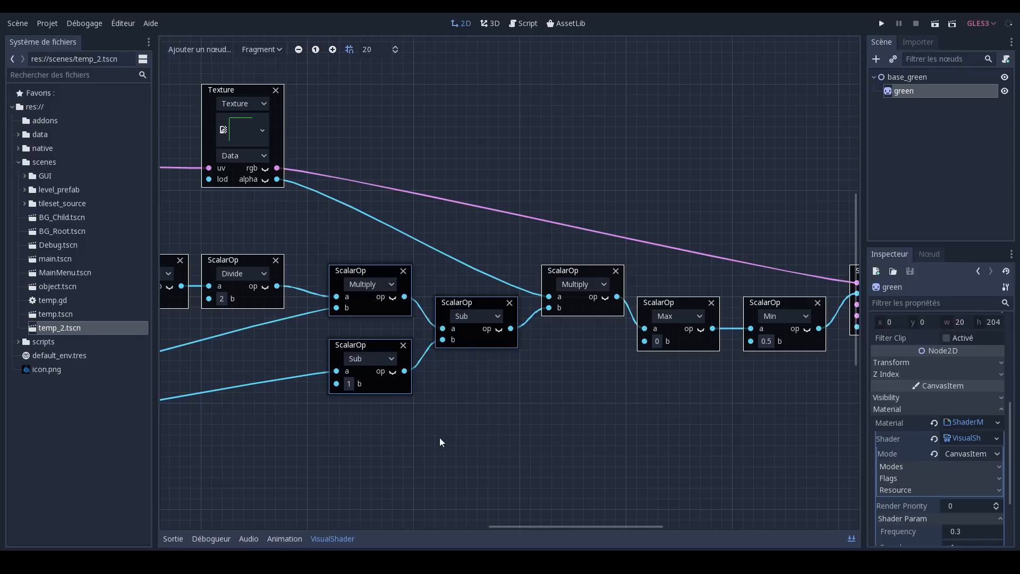
{"action": "mouse_move", "coordinate": [398, 447]}
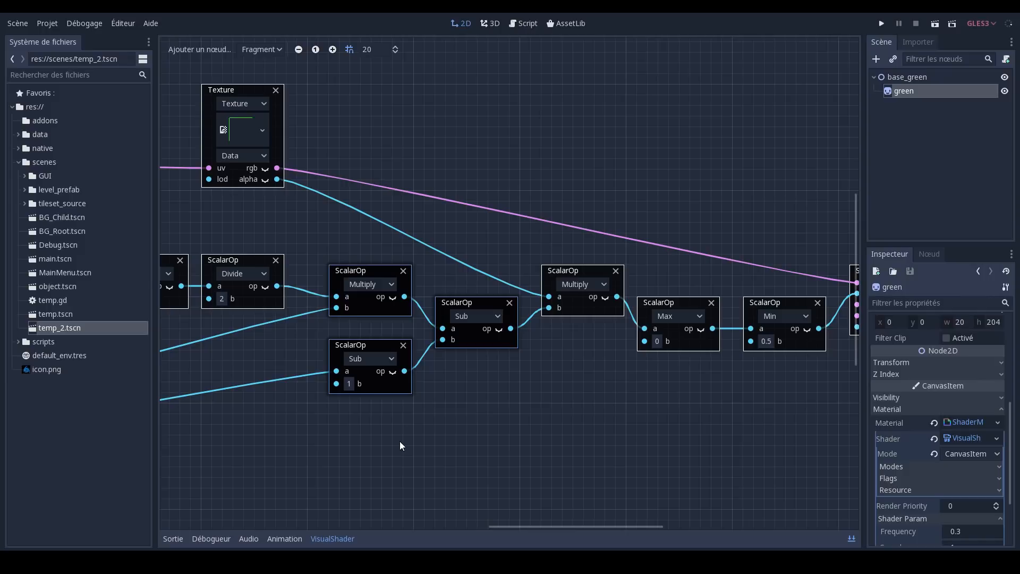
{"action": "mouse_move", "coordinate": [409, 432]}
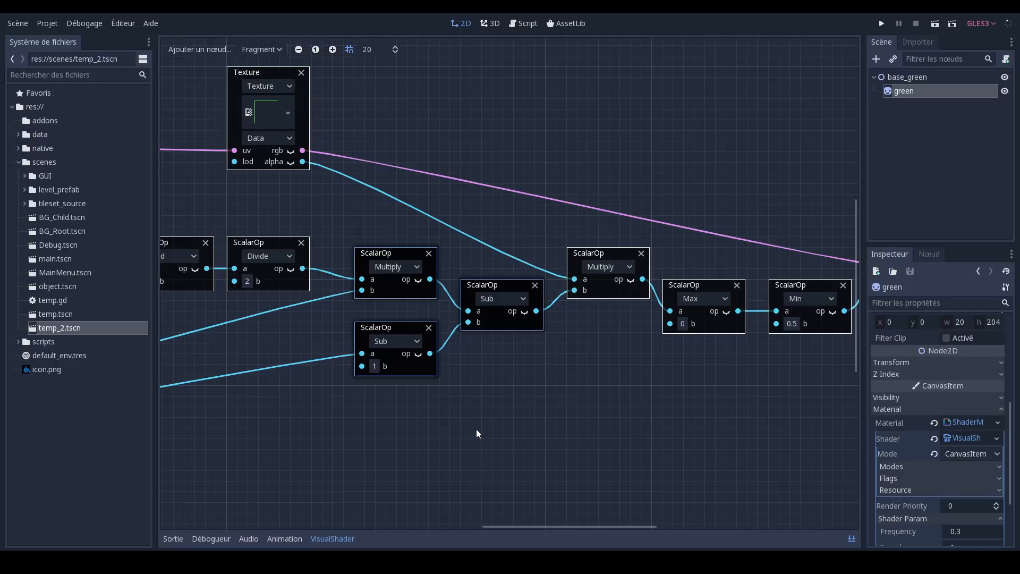
{"action": "mouse_move", "coordinate": [502, 371]}
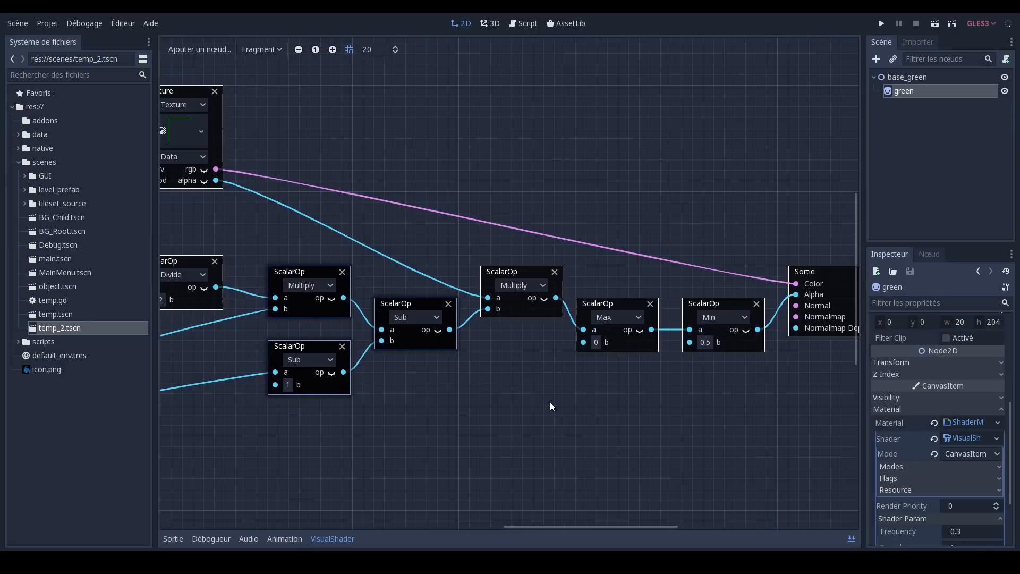
{"action": "mouse_move", "coordinate": [460, 415]}
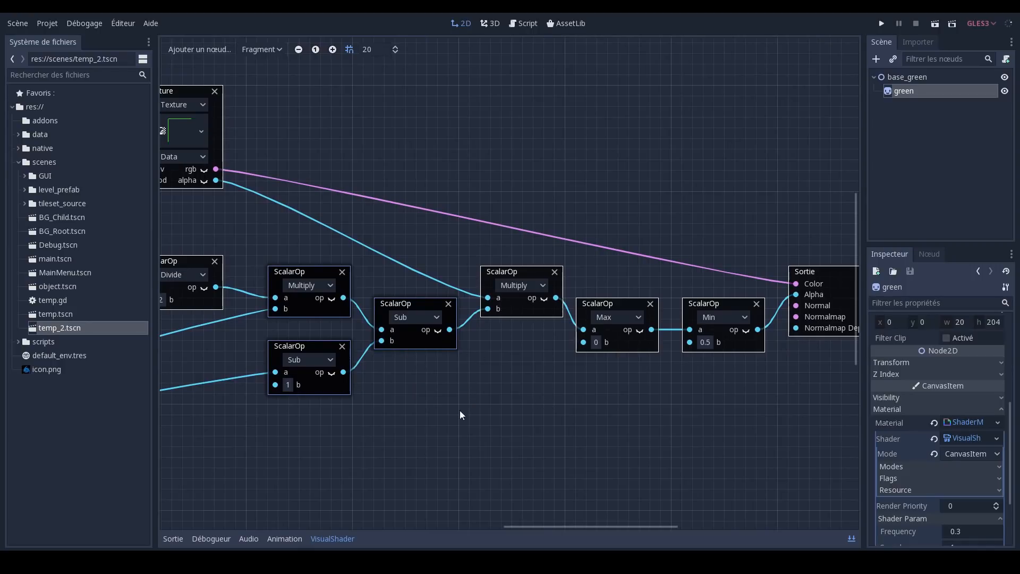
{"action": "mouse_move", "coordinate": [282, 380]}
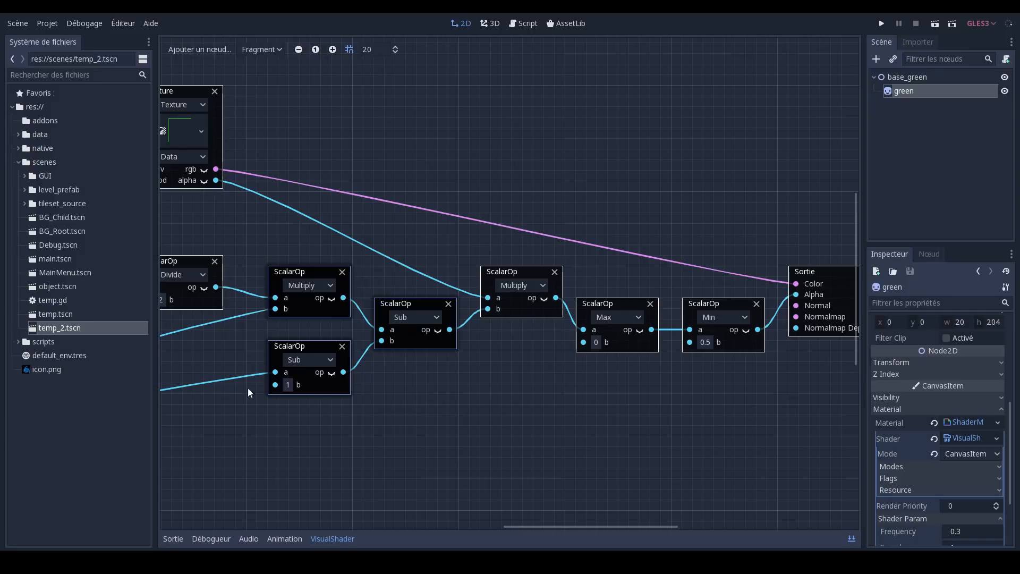
{"action": "mouse_move", "coordinate": [411, 409]}
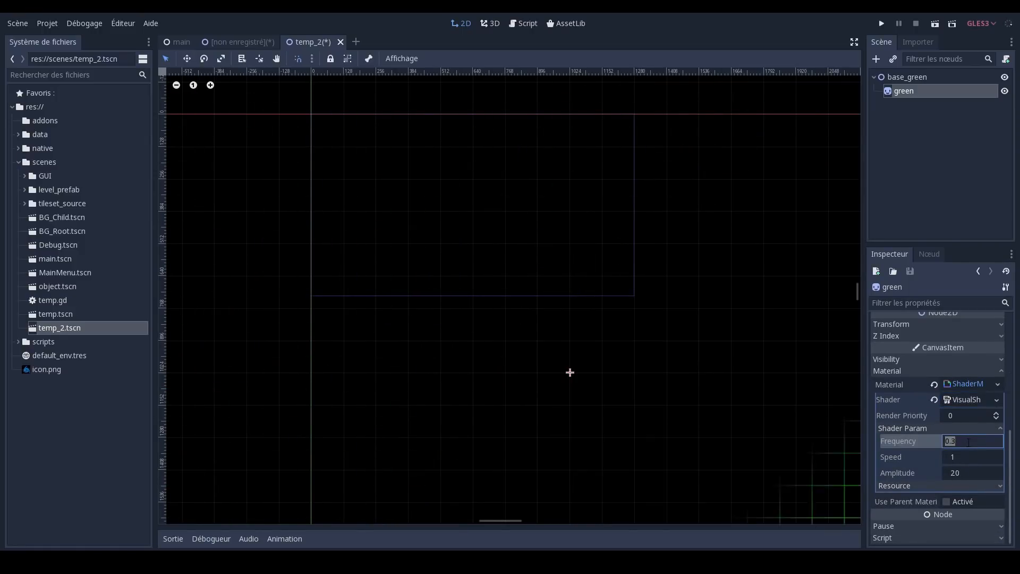
Enter 0.5 as the shader's Speed parameter.
{"action": "type", "text": "5"}
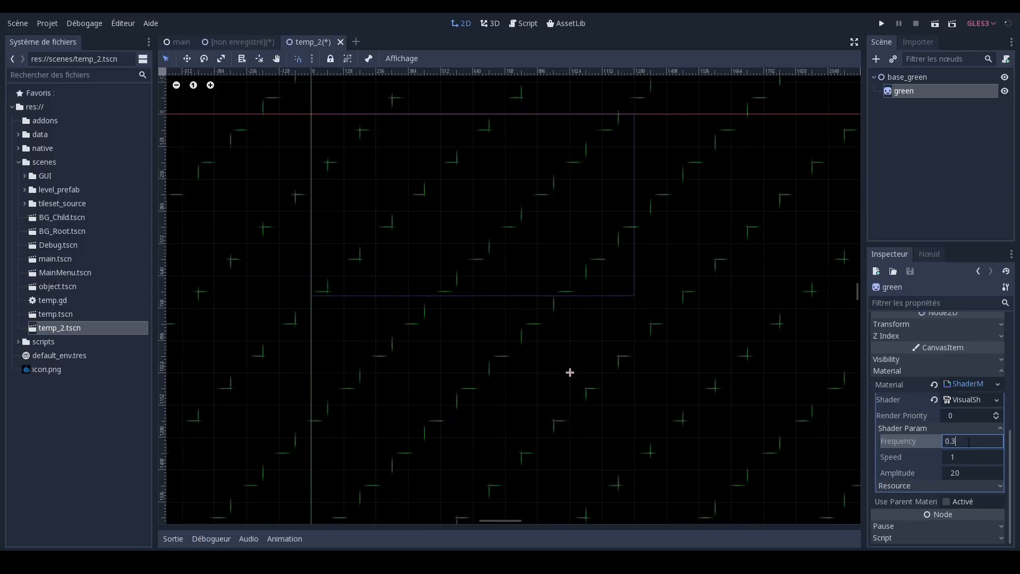
{"action": "left_click", "coordinate": [971, 456]}
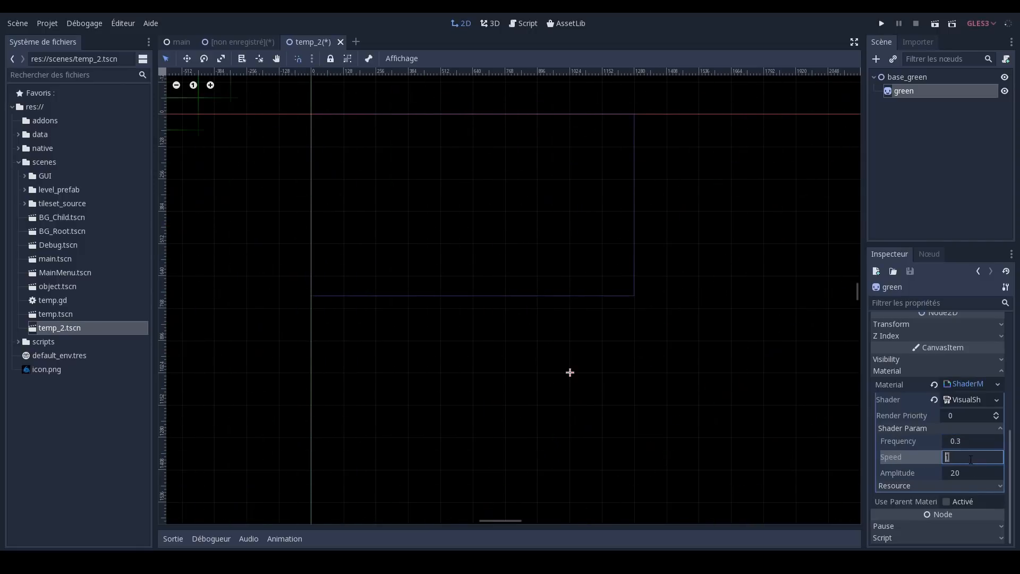
{"action": "type", "text": "5"}
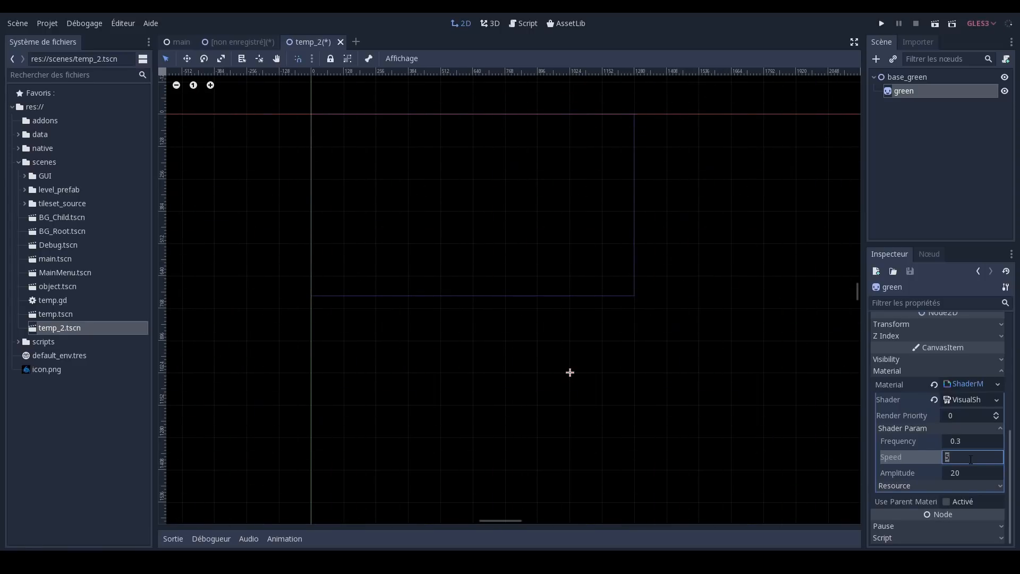
{"action": "type", "text": "0.5"}
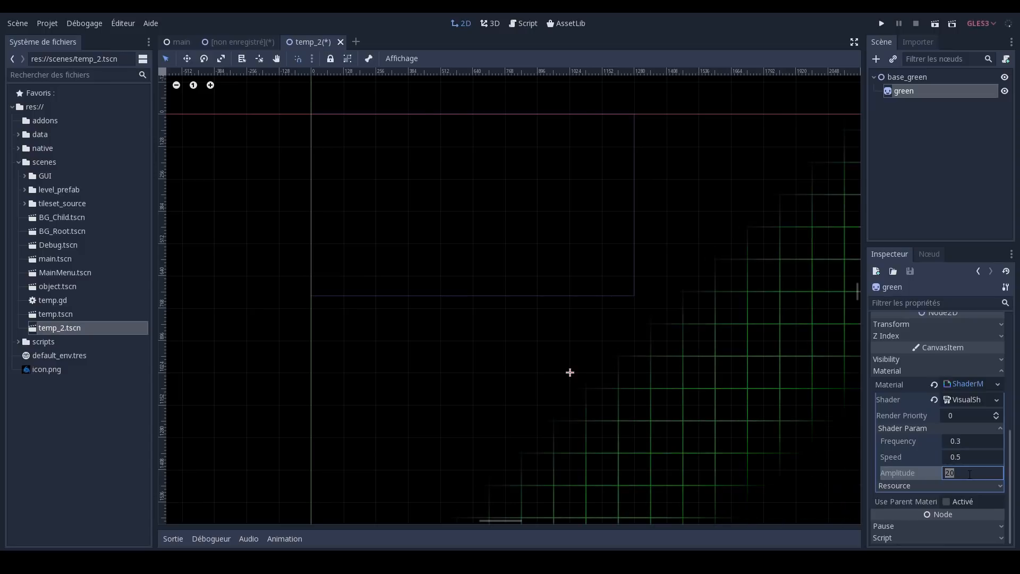
Change the shader's Amplitude to 2 and Speed to 3.
{"action": "type", "text": "1"}
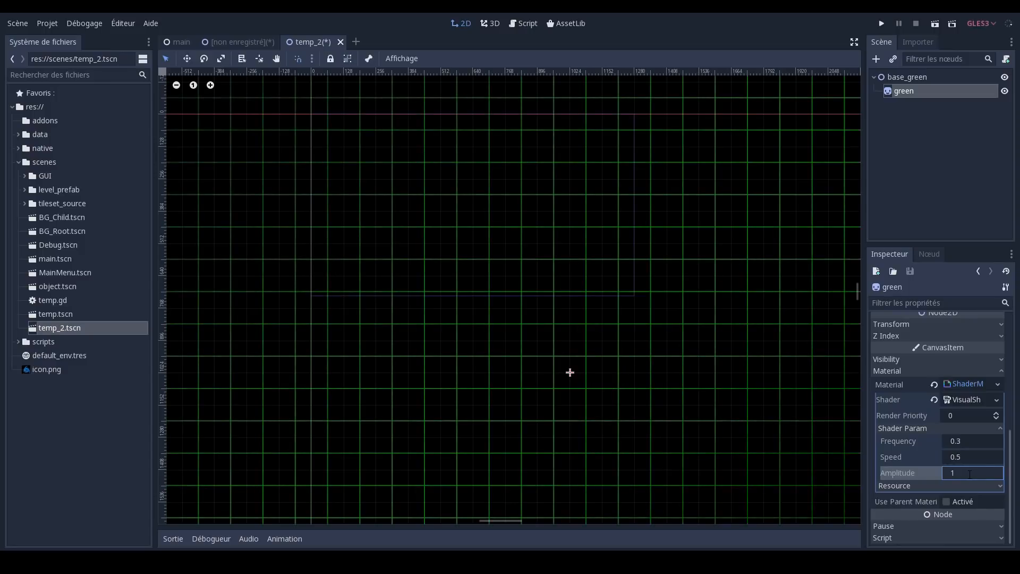
{"action": "triple_click", "coordinate": [972, 472]}
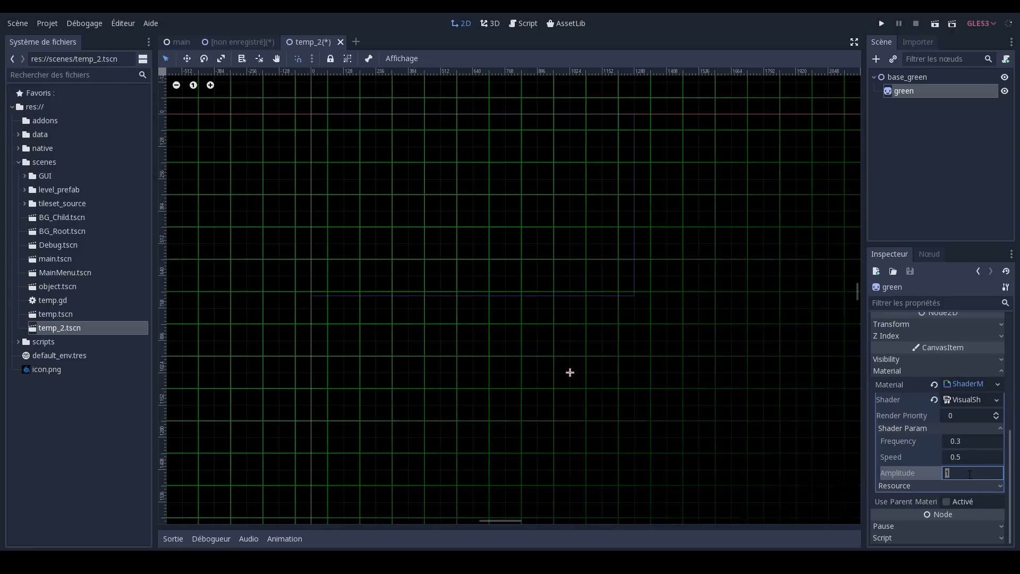
{"action": "type", "text": "2"}
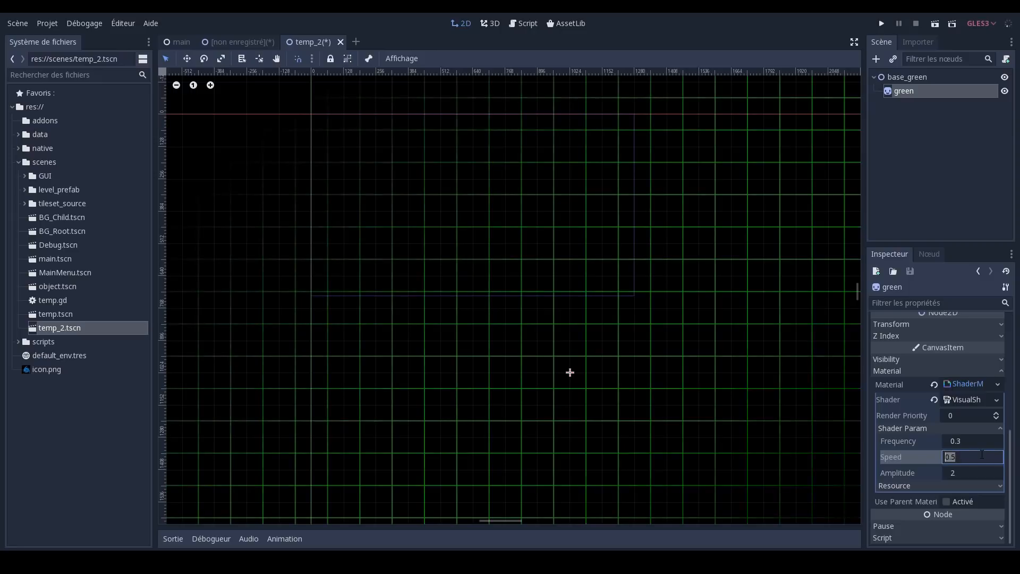
{"action": "type", "text": "3"}
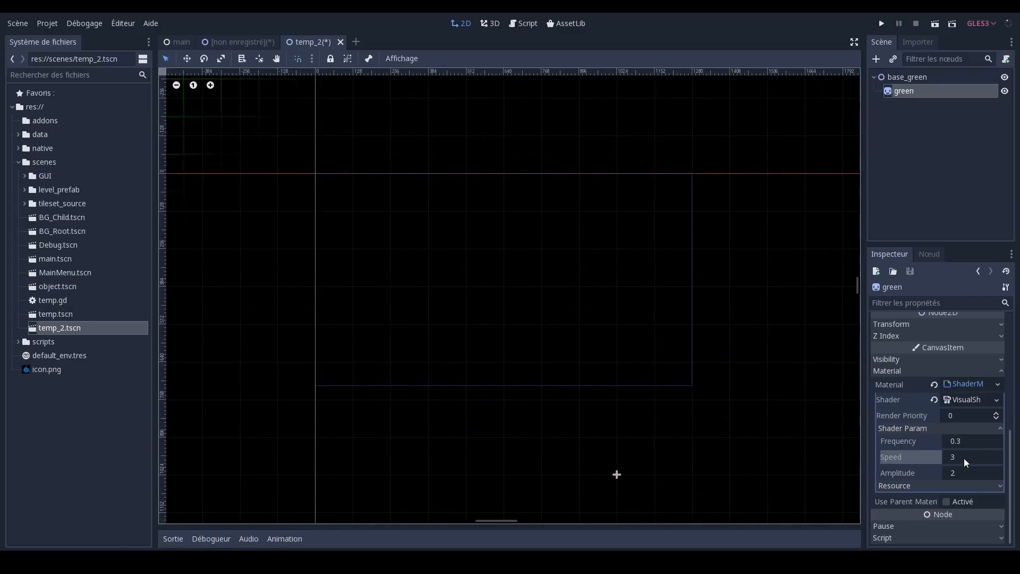
{"action": "left_click", "coordinate": [969, 472]}
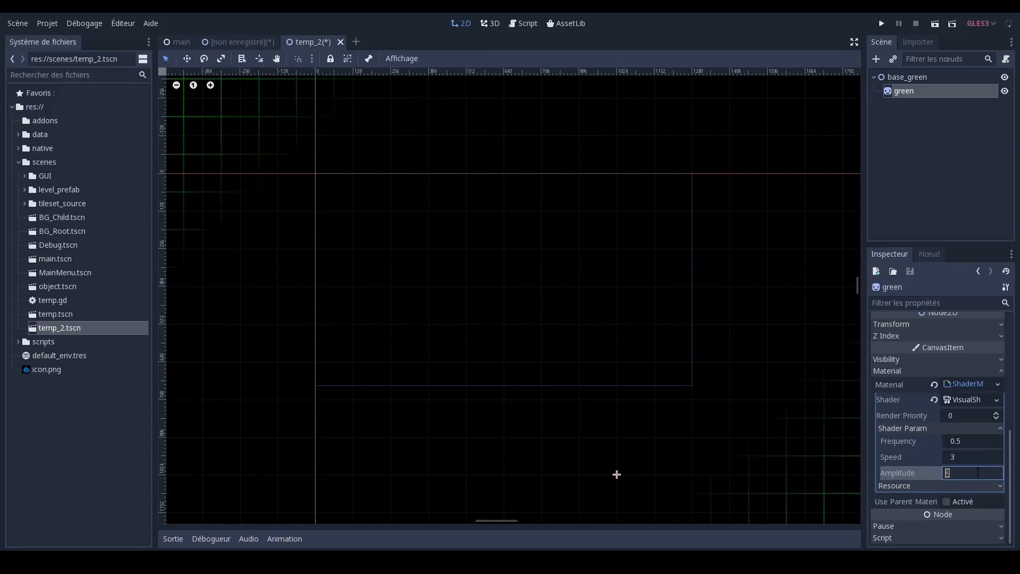
Set Frequency 1 and Amplitude 50, then scroll the view to see the waves.
{"action": "type", "text": "4"}
{"action": "left_click", "coordinate": [972, 441]}
{"action": "type", "text": "1"}
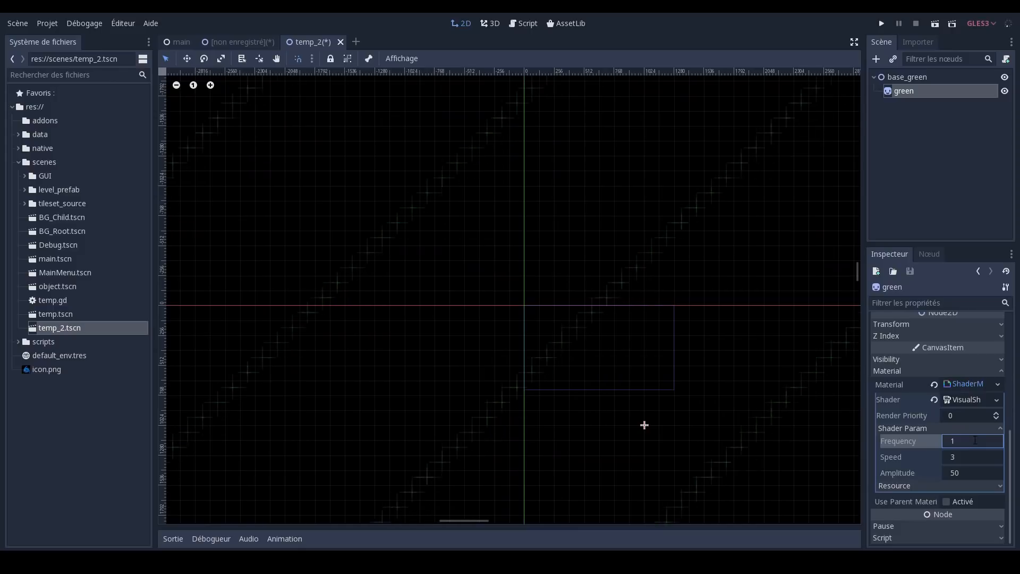
{"action": "scroll", "scroll_direction": "up", "scroll_amount": 3}
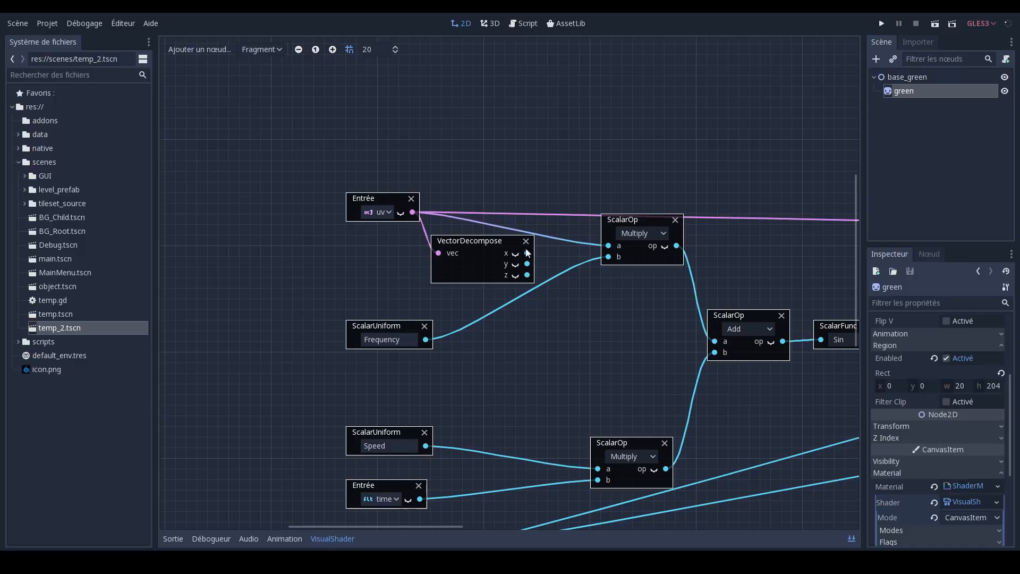
{"action": "mouse_move", "coordinate": [424, 220]}
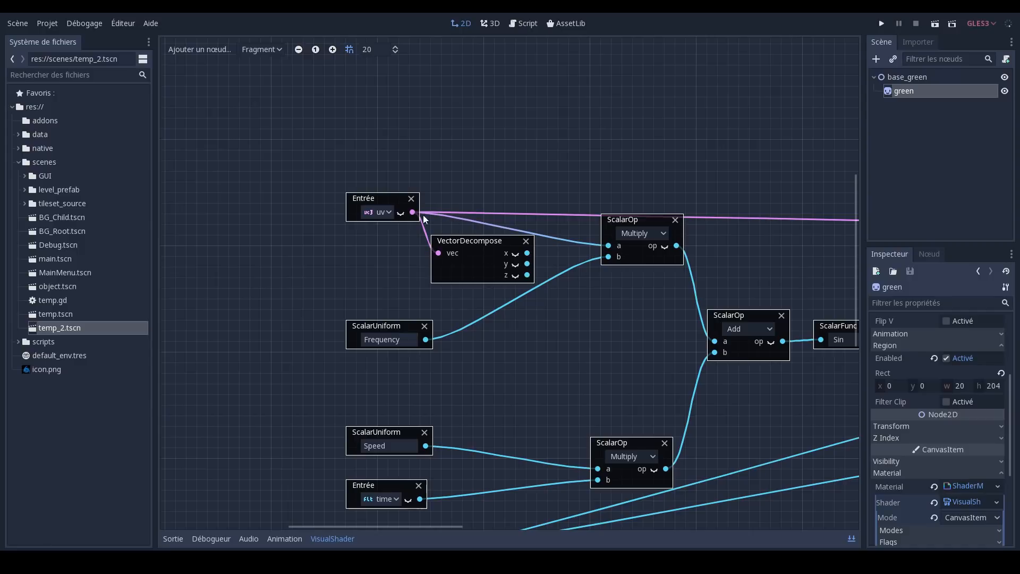
{"action": "mouse_move", "coordinate": [463, 234]}
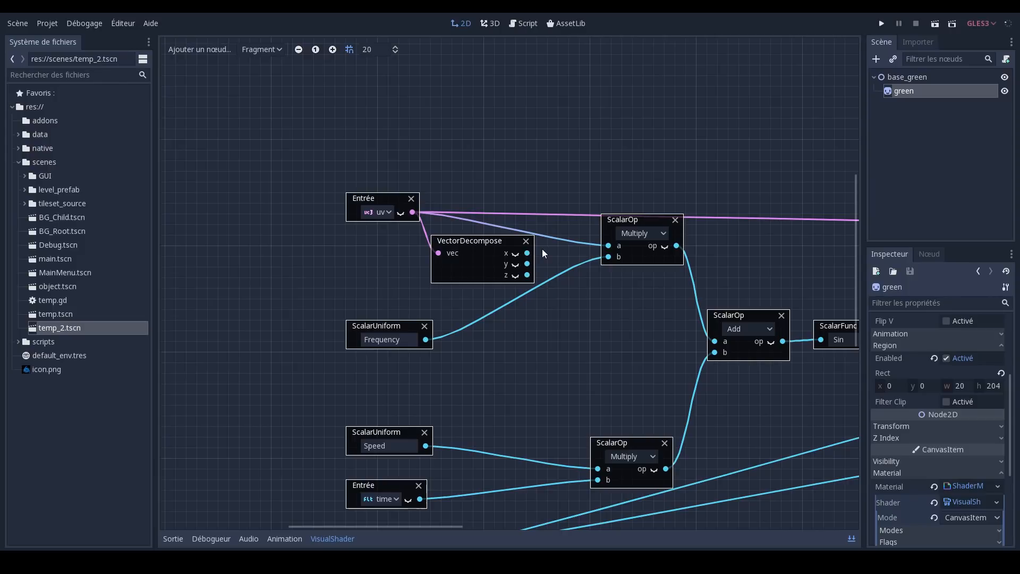
{"action": "mouse_move", "coordinate": [532, 257]}
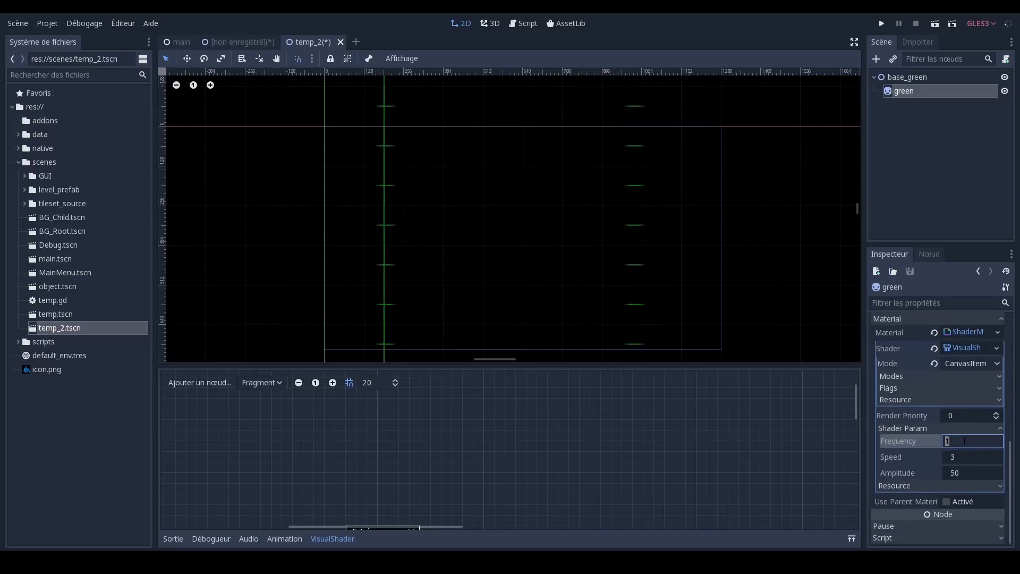
Restore Frequency to 0.3 (Speed 1, Amplitude 20) and maximize the VisualShader graph editor.
{"action": "type", "text": "0.3"}
{"action": "left_click", "coordinate": [973, 472]}
{"action": "type", "text": "20"}
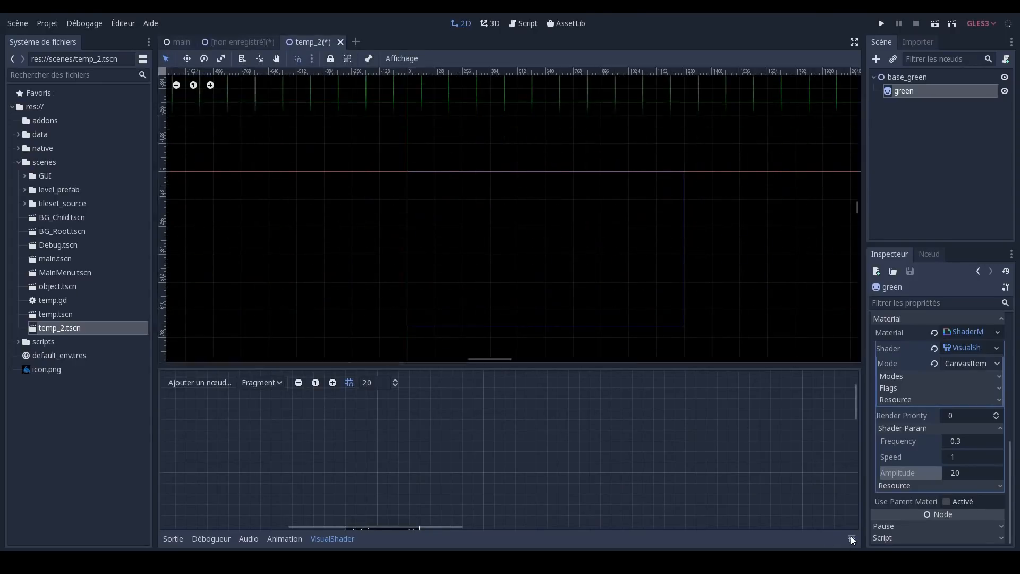
{"action": "left_click", "coordinate": [852, 539]}
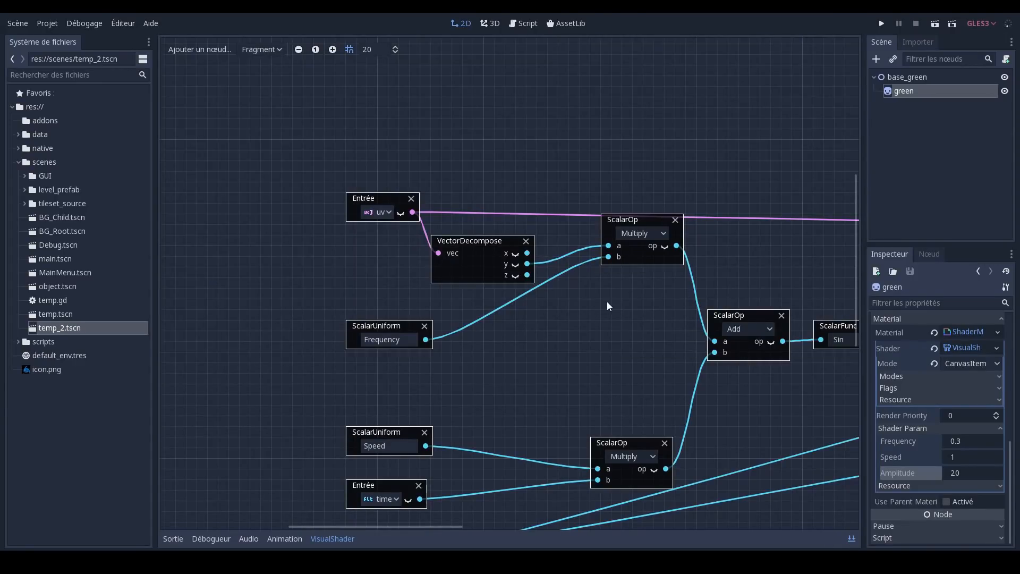